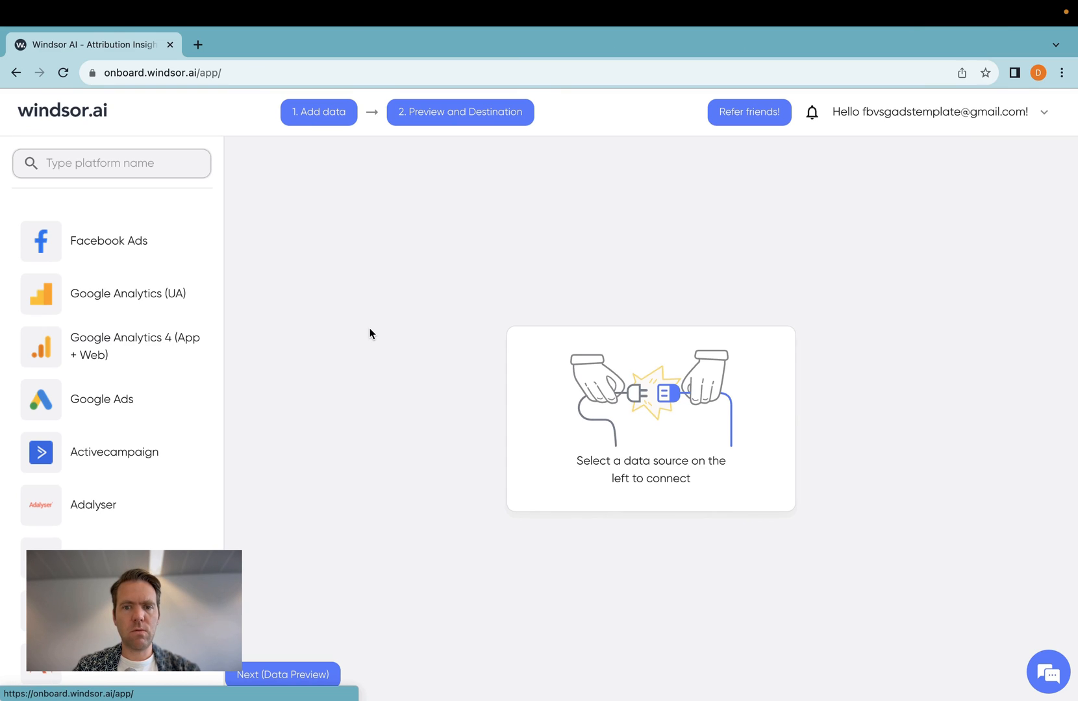
{"action": "mouse_move", "coordinate": [243, 261]}
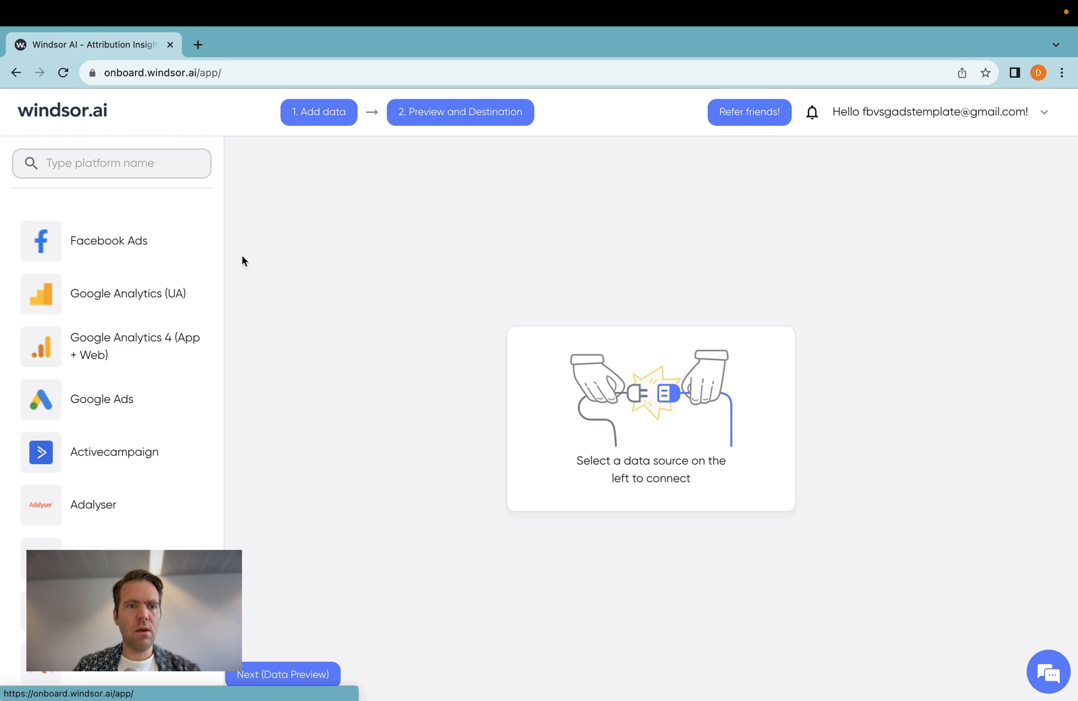
Step: Pick Facebook Page (Organic) via a 'face' search and request Facebook page access
{"action": "type", "text": "face"}
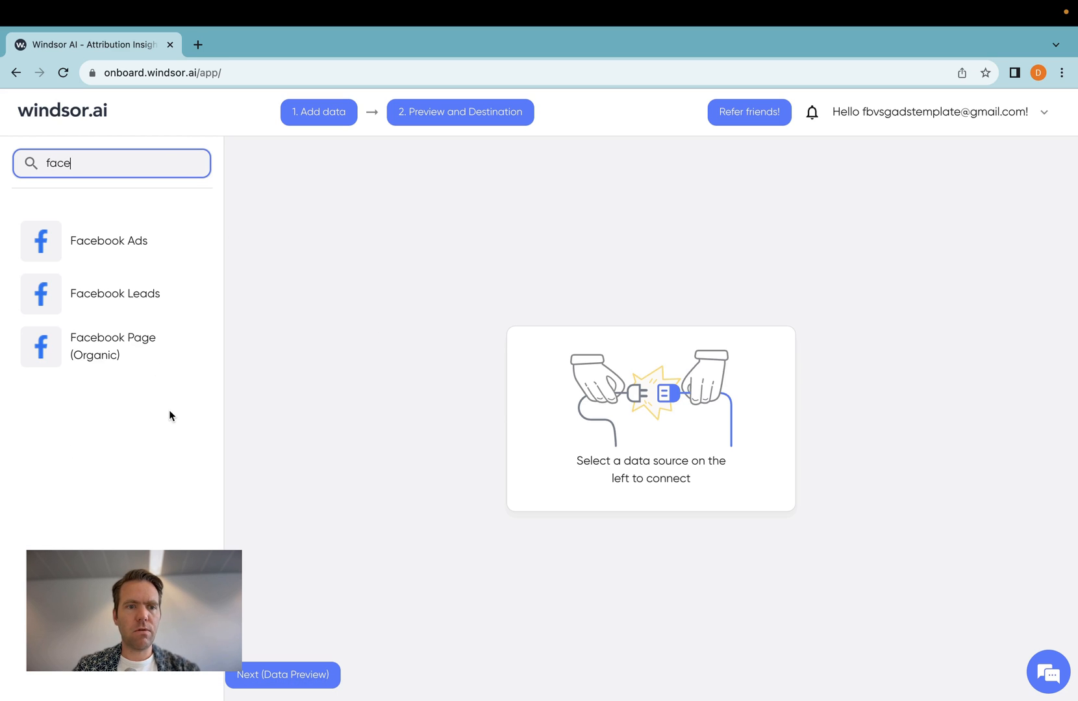
{"action": "left_click", "coordinate": [113, 346]}
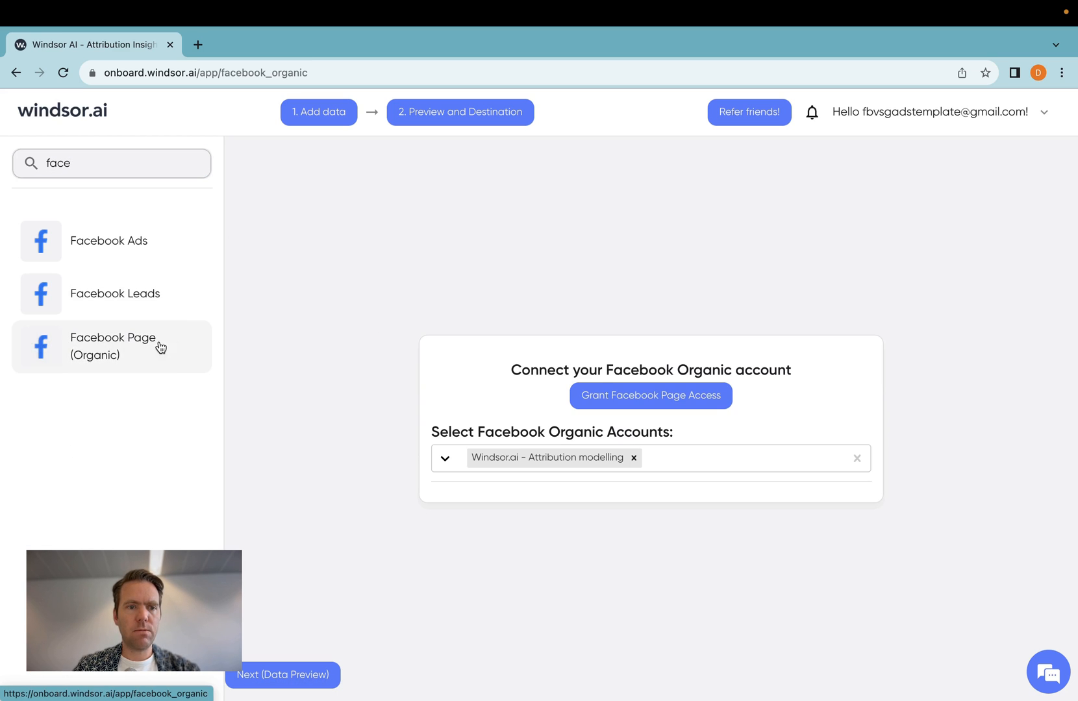
{"action": "mouse_move", "coordinate": [770, 506]}
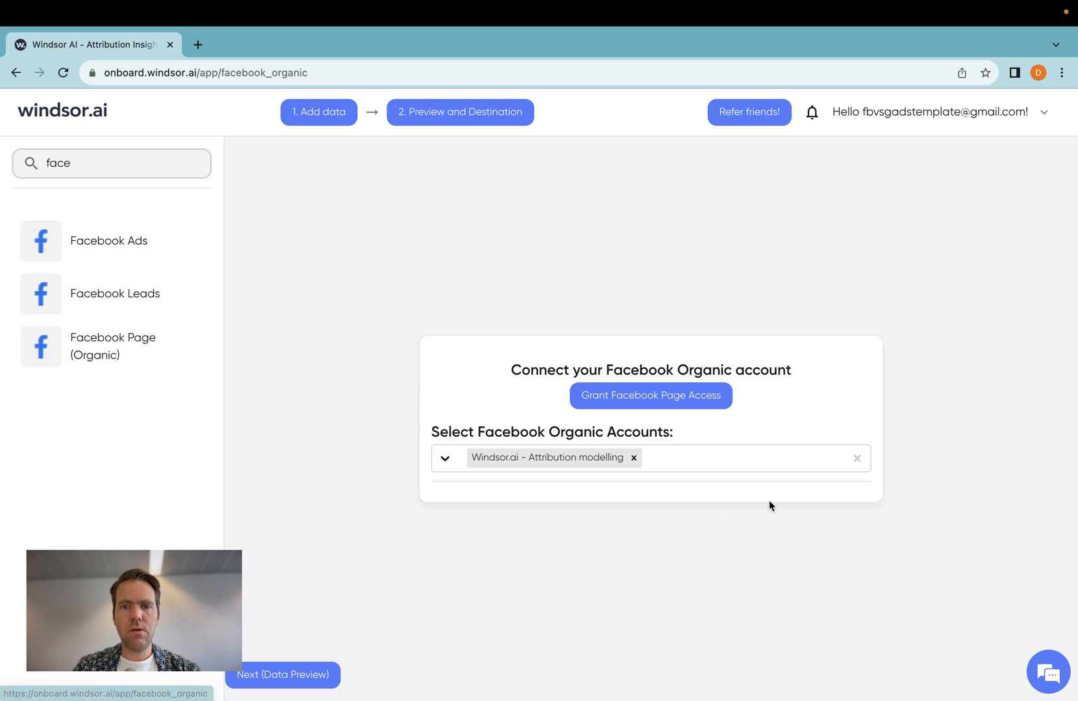
{"action": "mouse_move", "coordinate": [629, 413]}
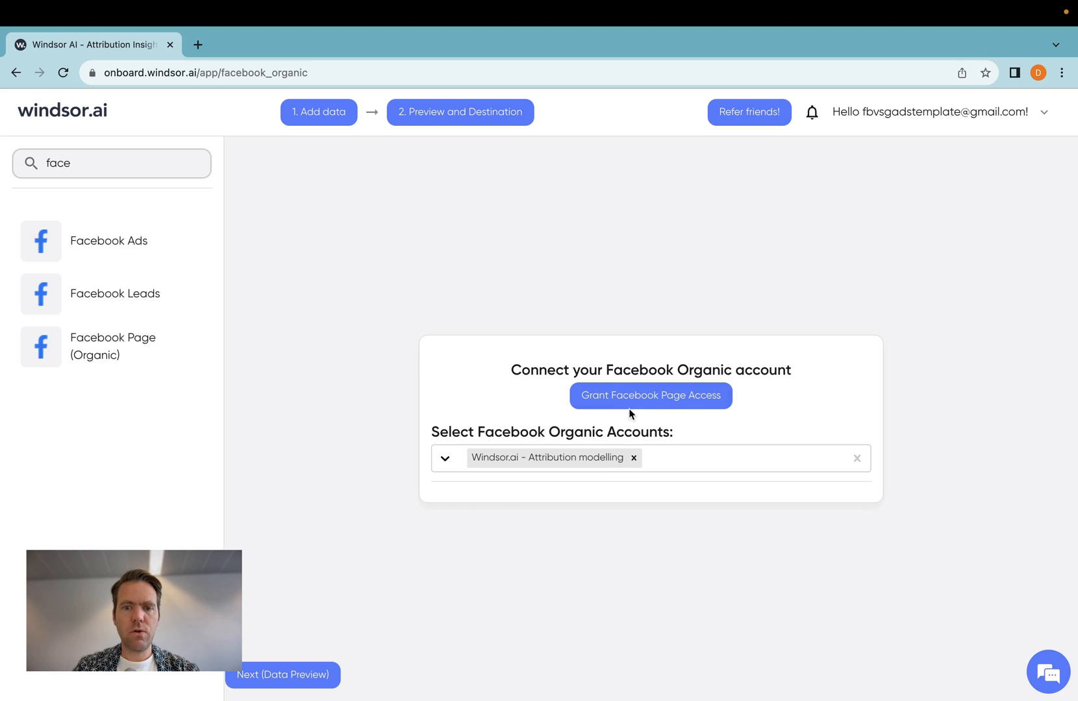
{"action": "left_click", "coordinate": [649, 395]}
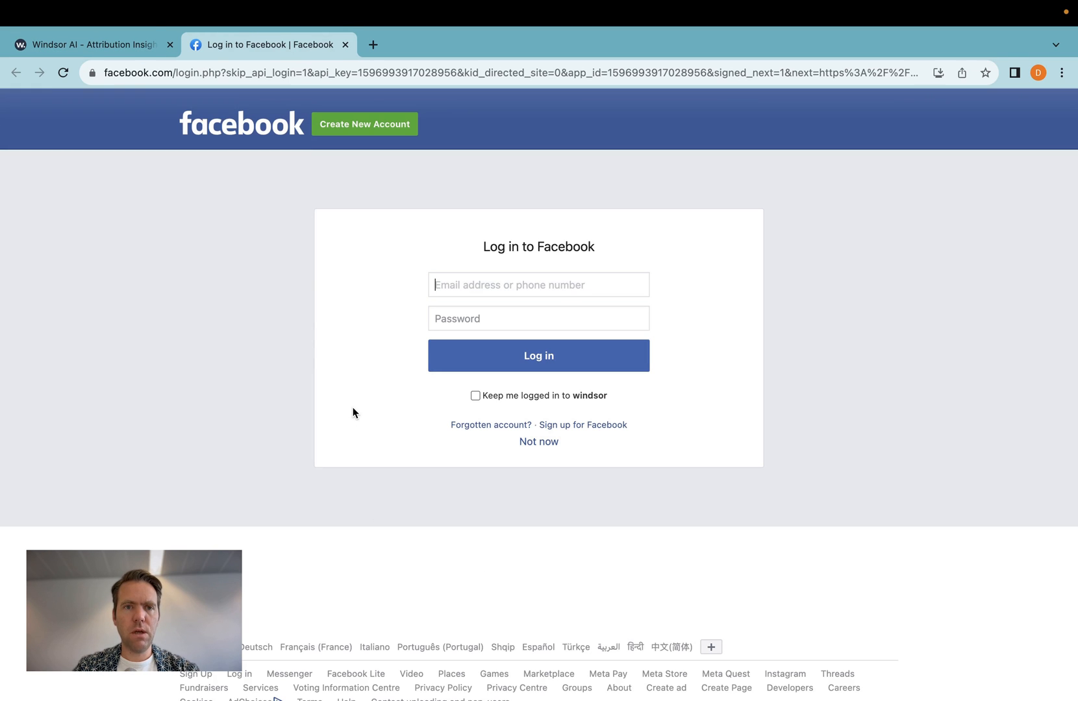
{"action": "mouse_move", "coordinate": [358, 381]}
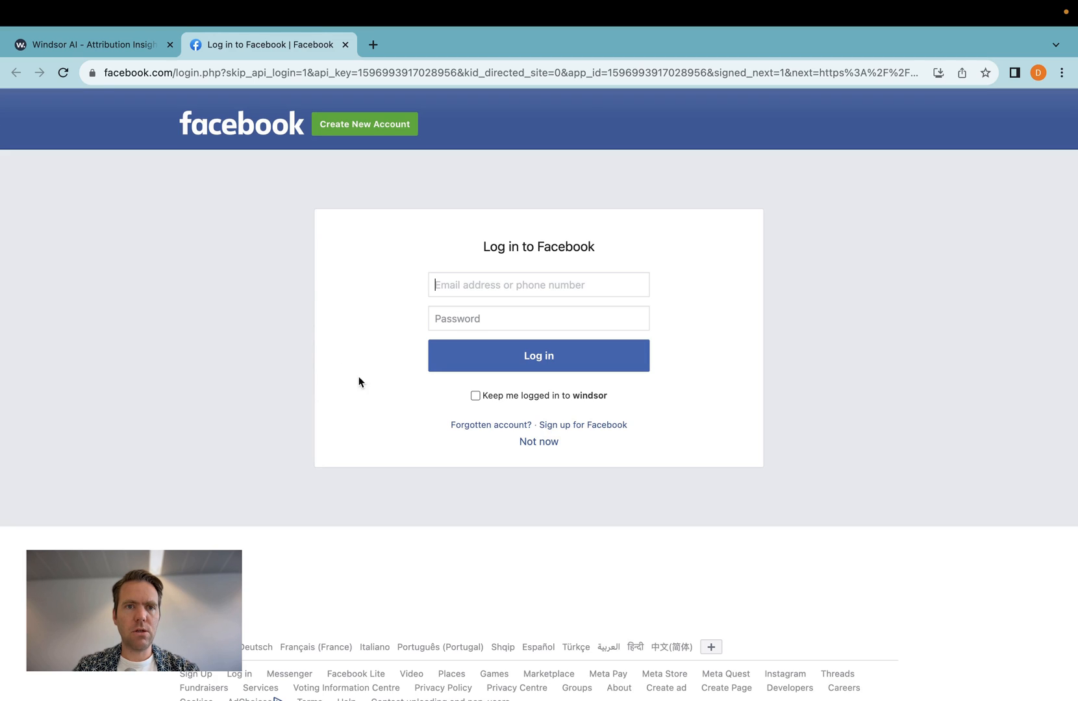
{"action": "mouse_move", "coordinate": [396, 413]}
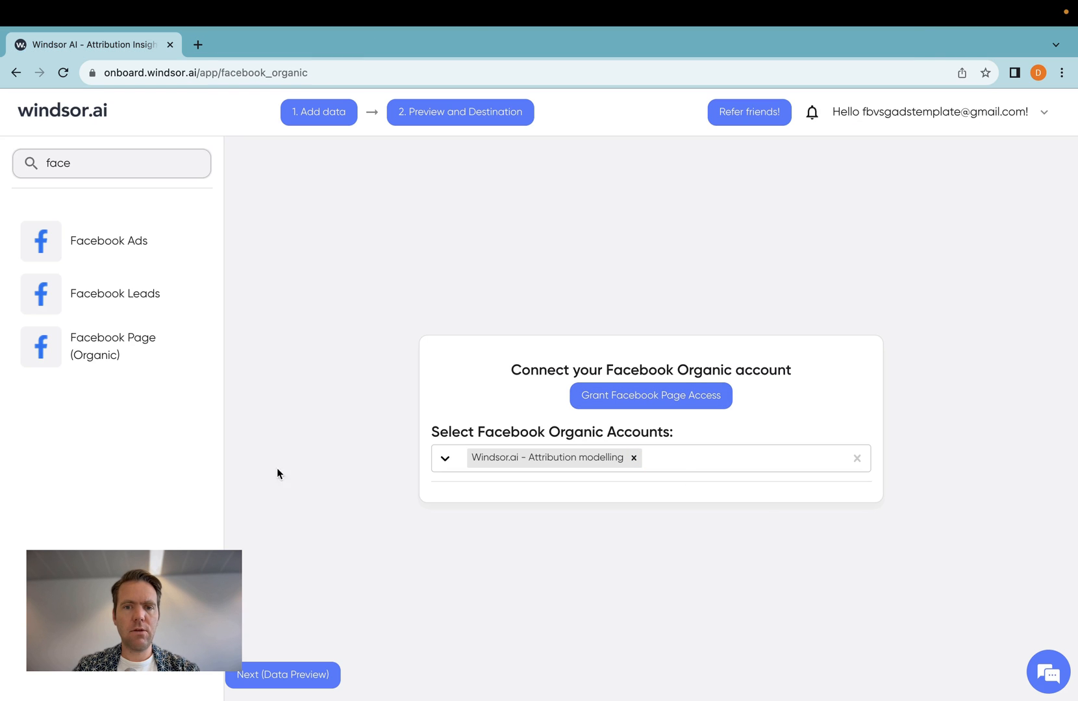
{"action": "mouse_move", "coordinate": [524, 522]}
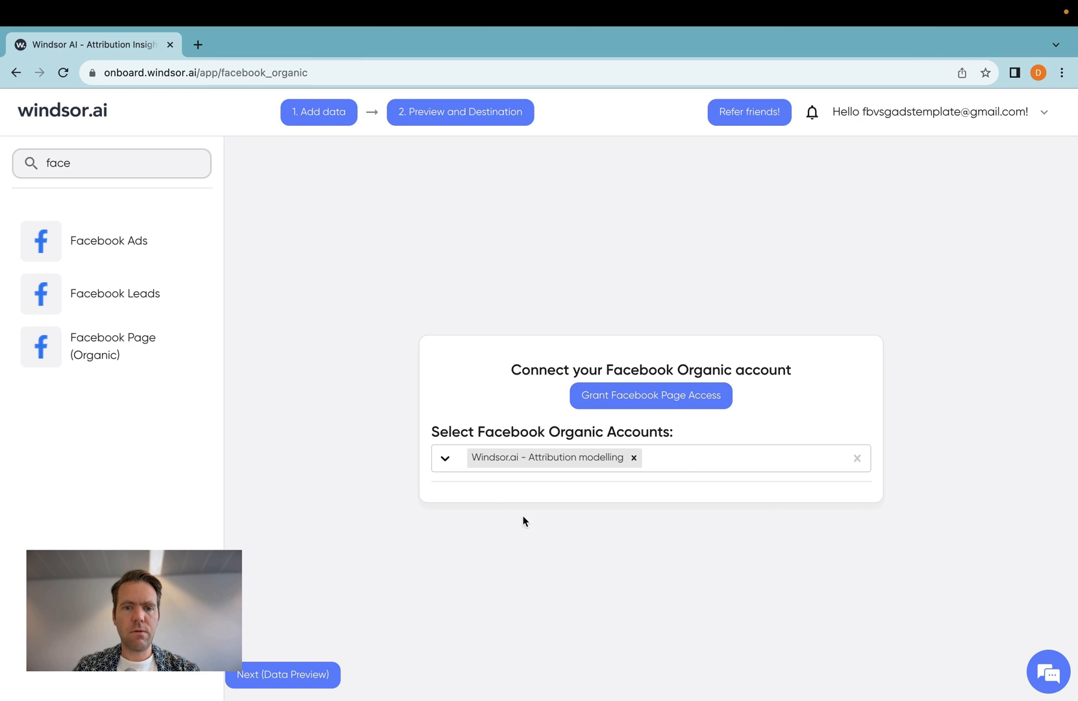
{"action": "mouse_move", "coordinate": [499, 440]}
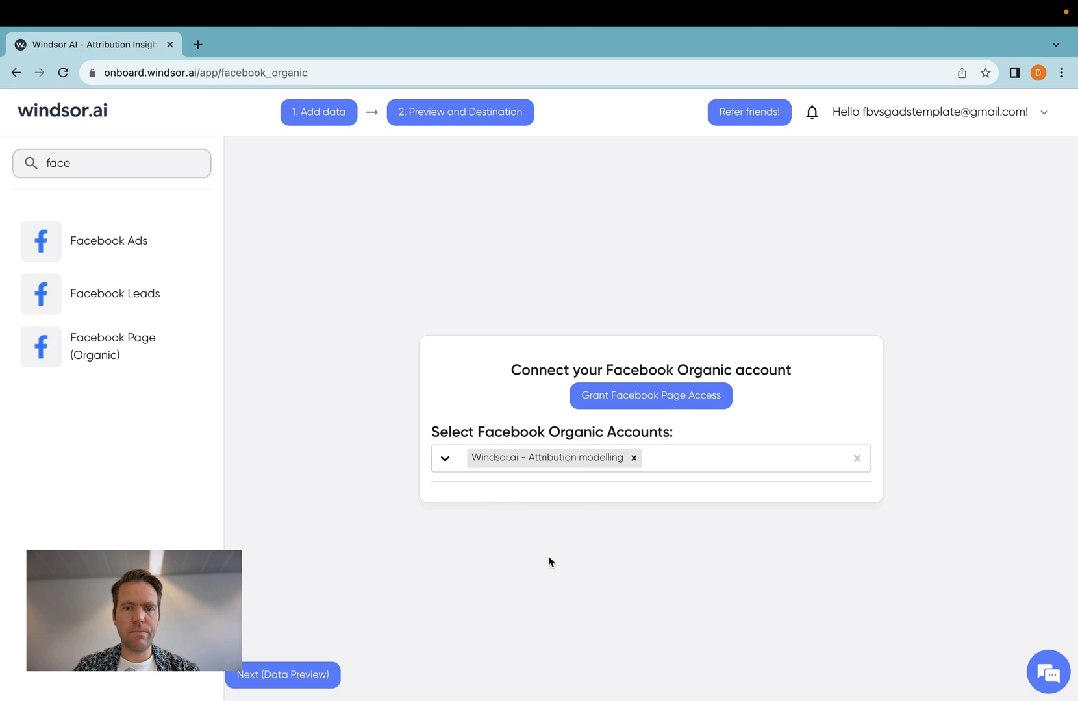
{"action": "mouse_move", "coordinate": [459, 120]}
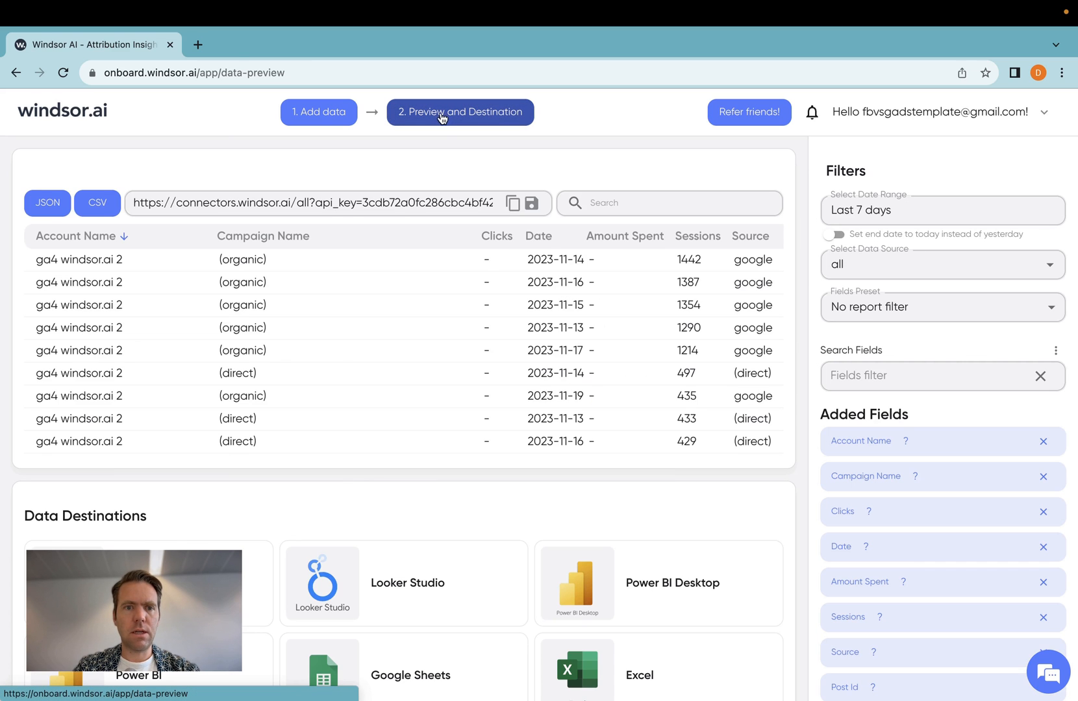
{"action": "mouse_move", "coordinate": [305, 290]}
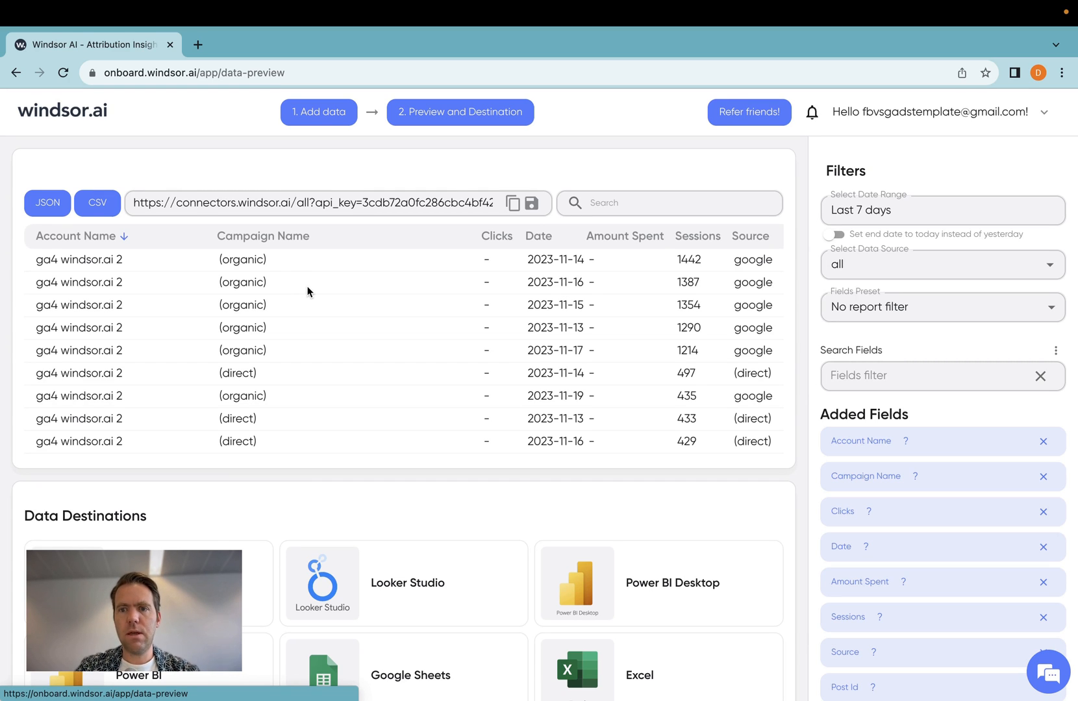
Step: Filter the data preview to the facebook_organic data source
{"action": "left_click", "coordinate": [940, 264]}
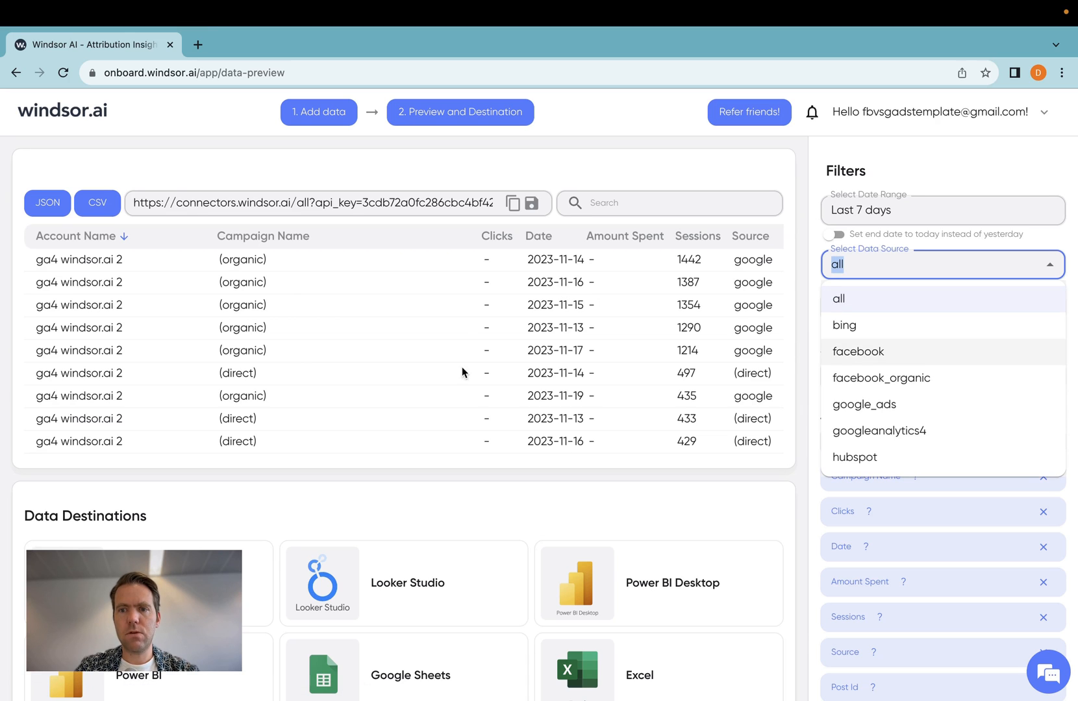
{"action": "left_click", "coordinate": [881, 377]}
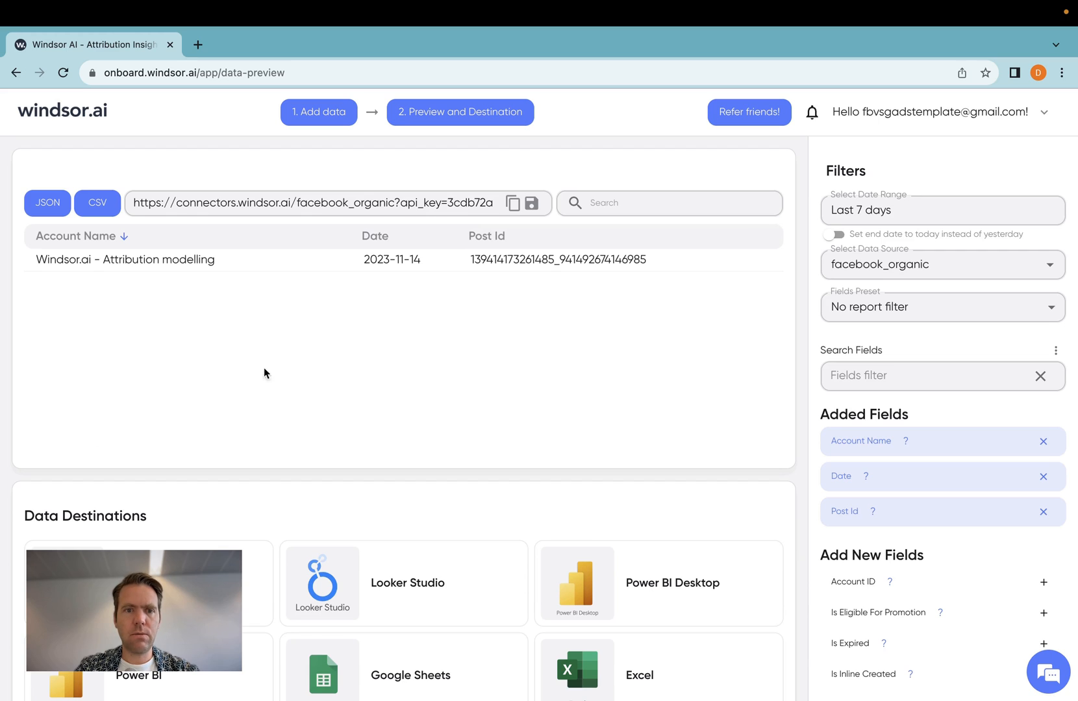
{"action": "mouse_move", "coordinate": [497, 478]}
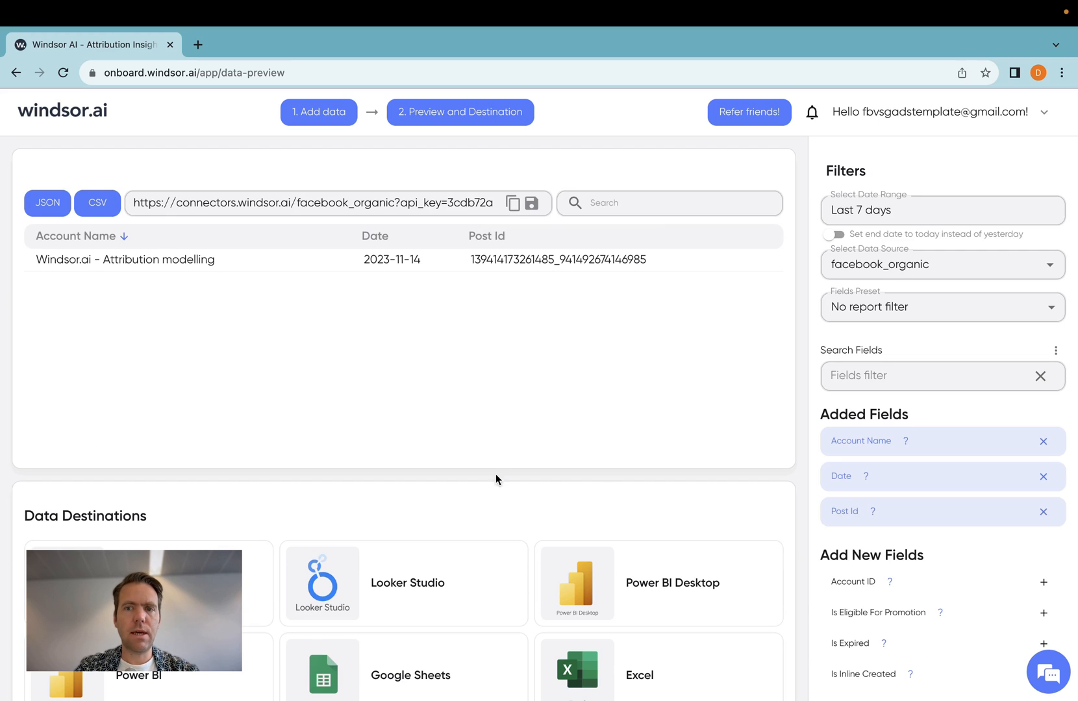
{"action": "mouse_move", "coordinate": [529, 356]}
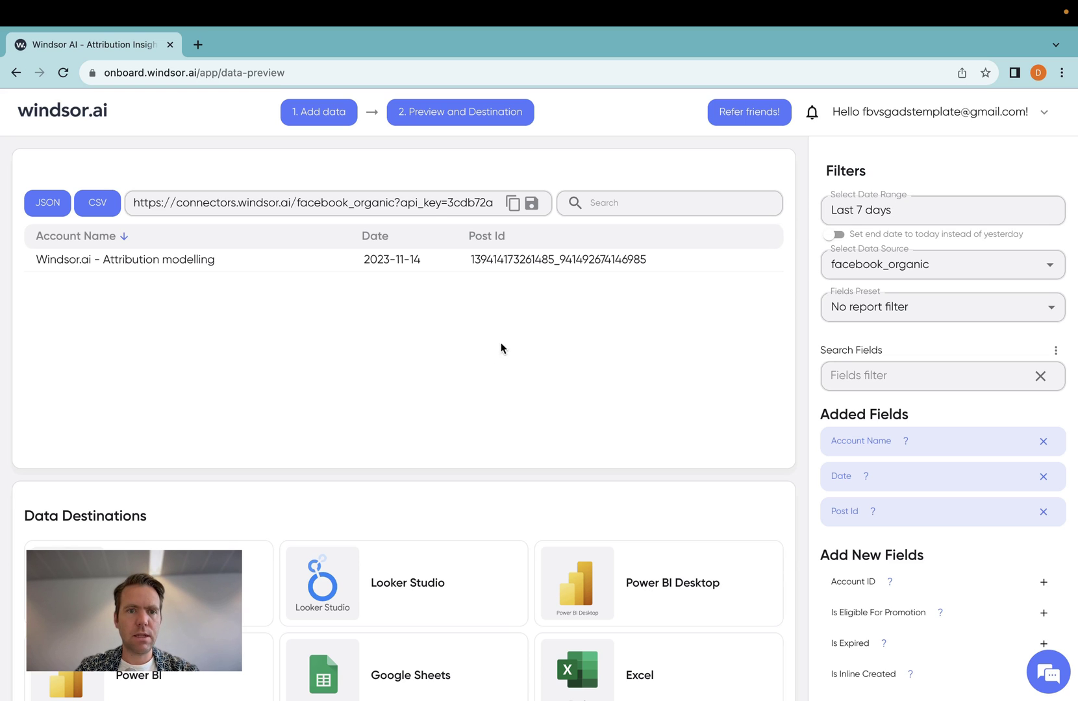
{"action": "mouse_move", "coordinate": [115, 259]}
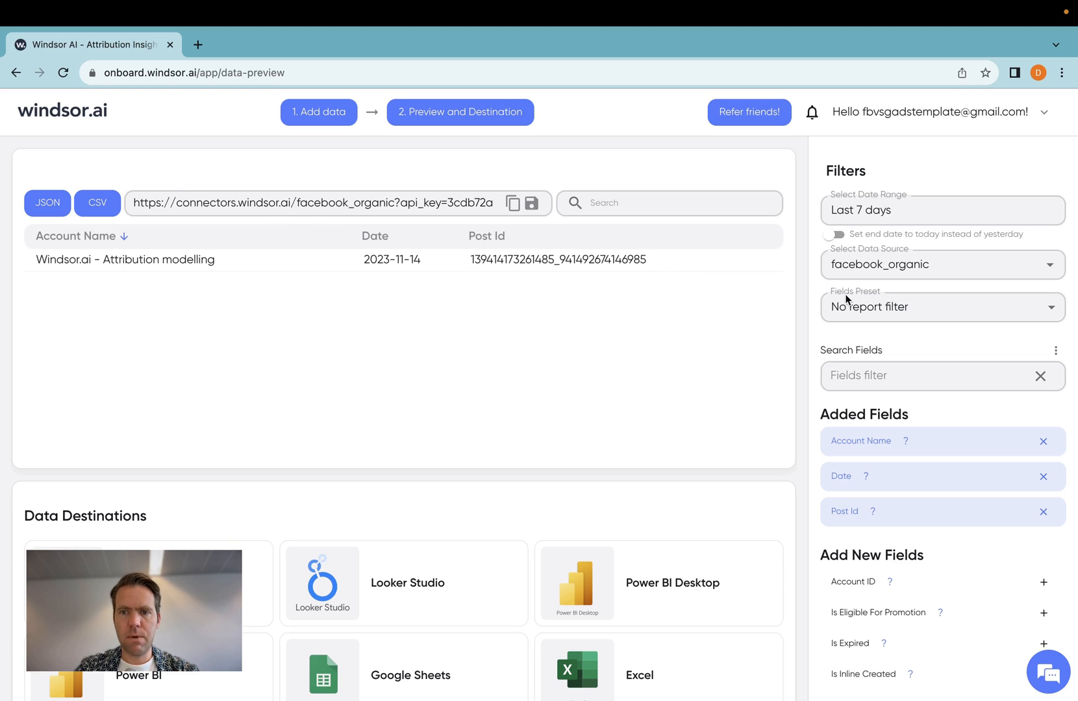
Step: Select the Post fields preset for the preview
{"action": "left_click", "coordinate": [941, 307]}
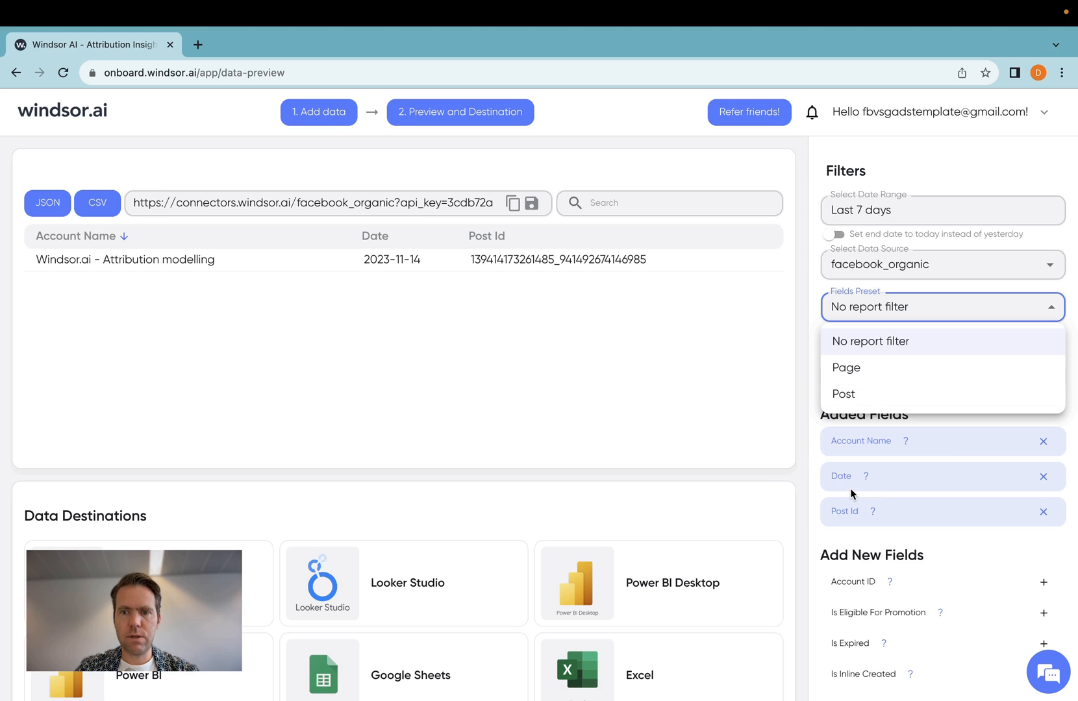
{"action": "mouse_move", "coordinate": [866, 377]}
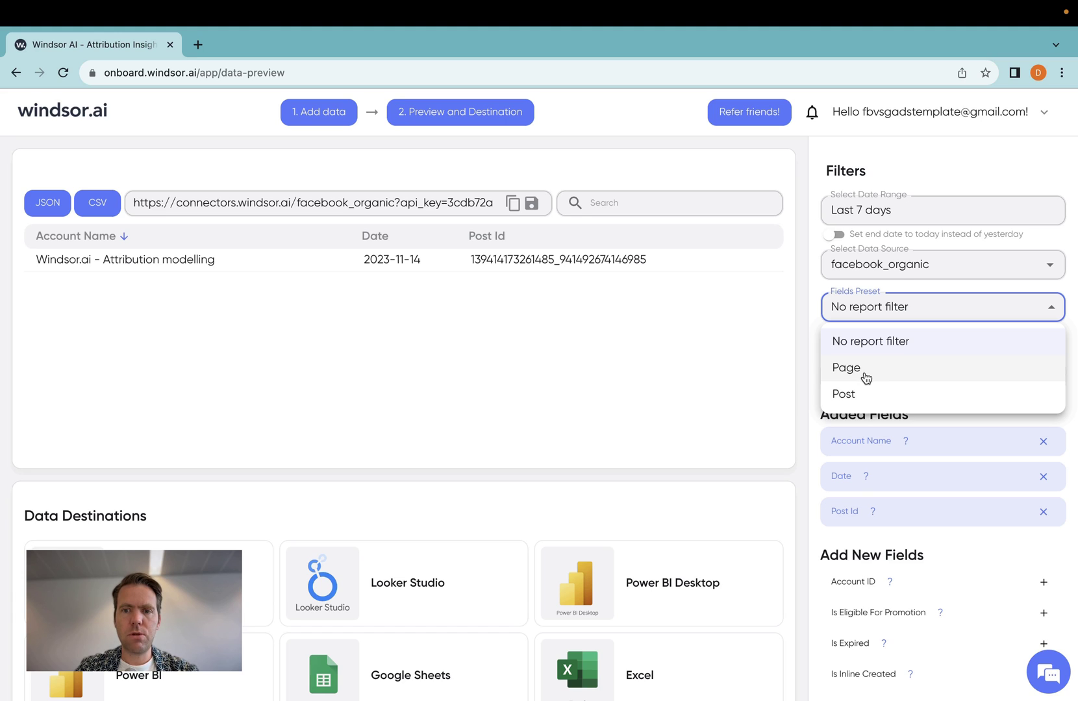
{"action": "mouse_move", "coordinate": [864, 394]}
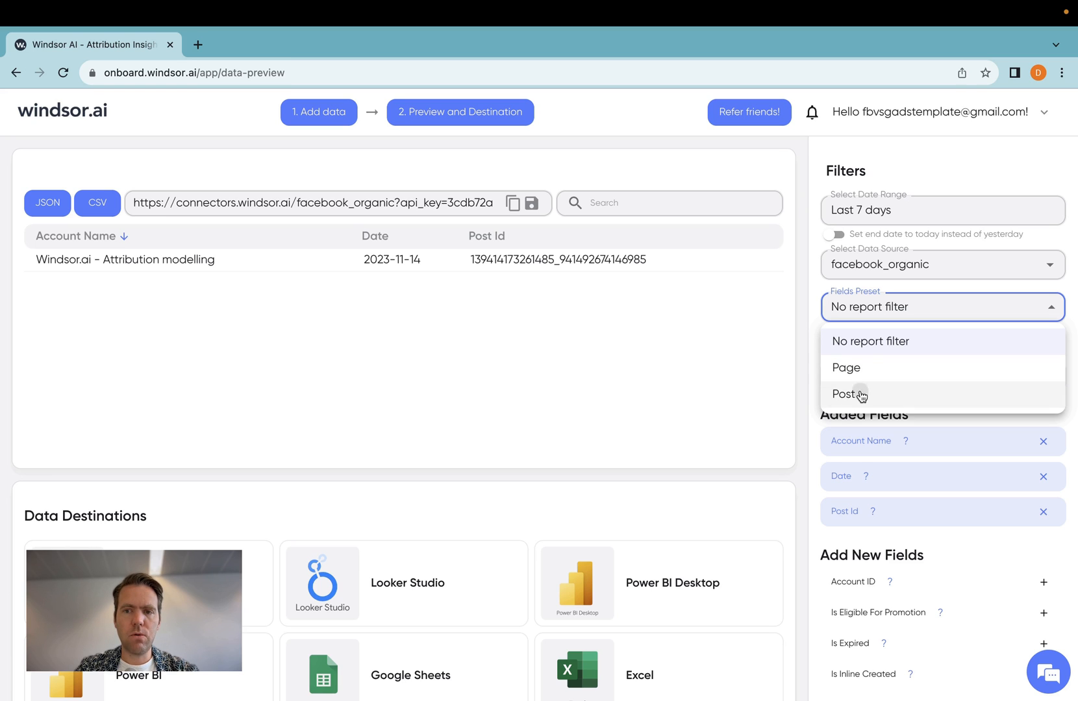
{"action": "left_click", "coordinate": [846, 394]}
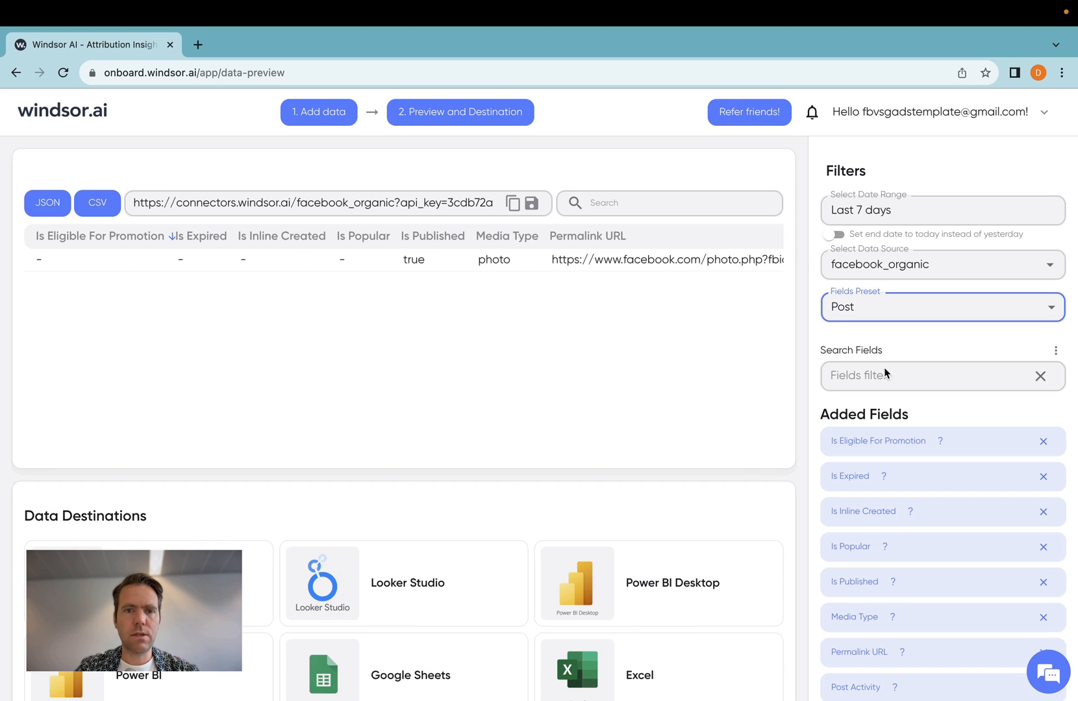
Step: Set the date range to Last 90 days and scroll to the Permalink URL column
{"action": "left_click", "coordinate": [940, 210]}
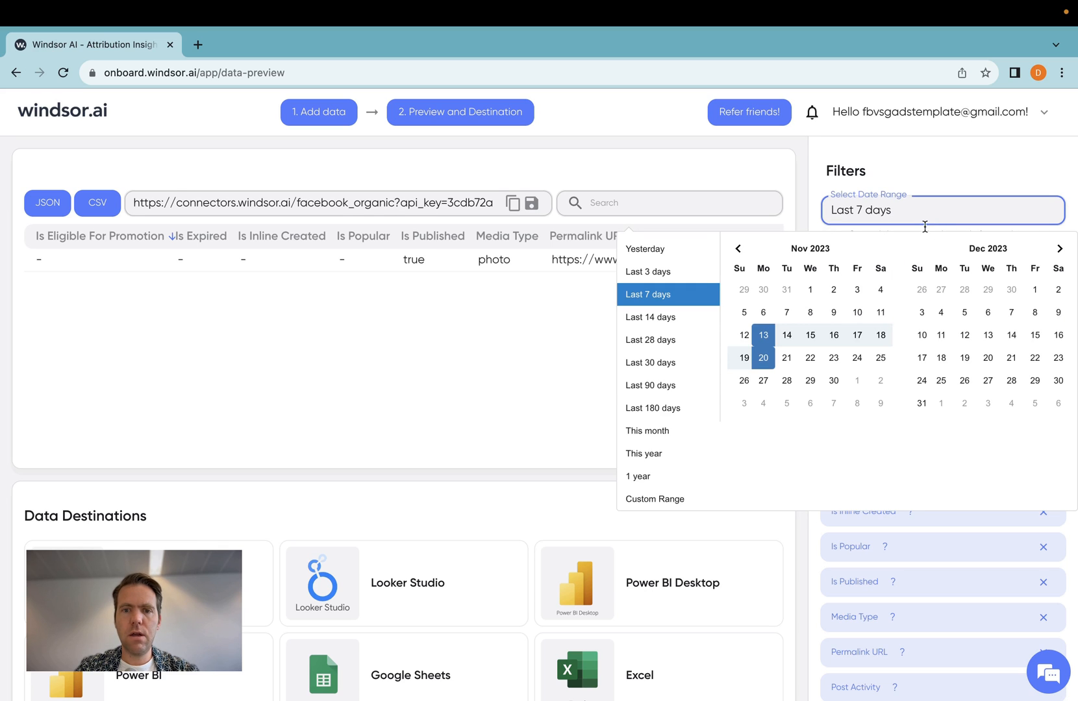
{"action": "left_click", "coordinate": [649, 384]}
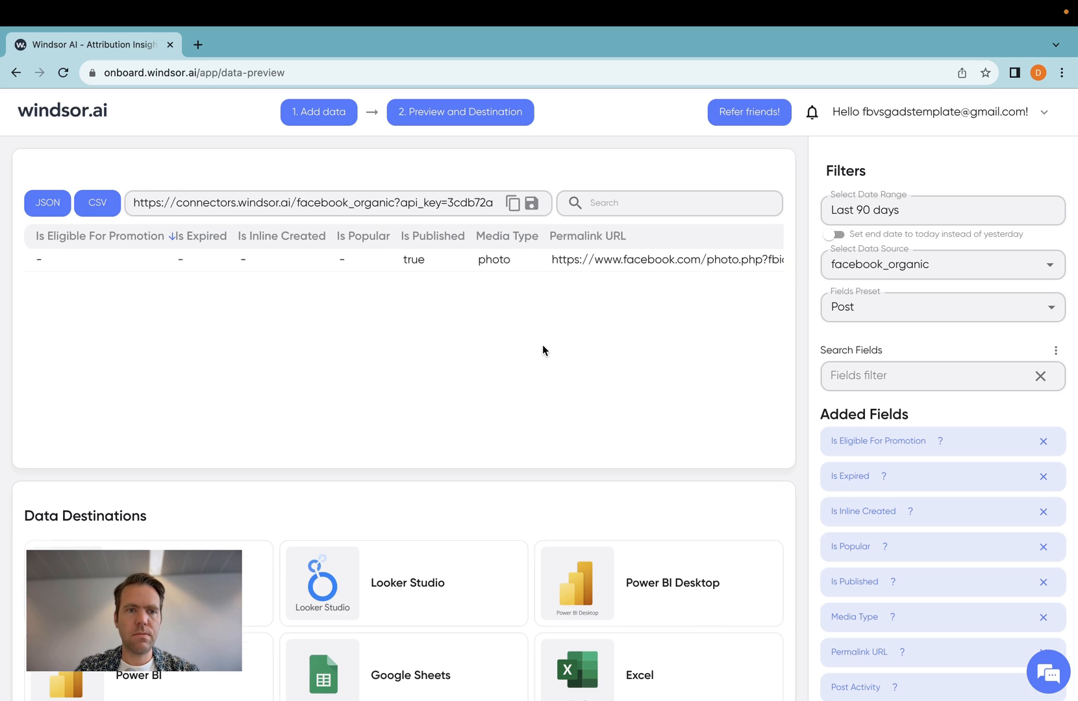
{"action": "scroll", "scroll_direction": "right", "scroll_amount": 3}
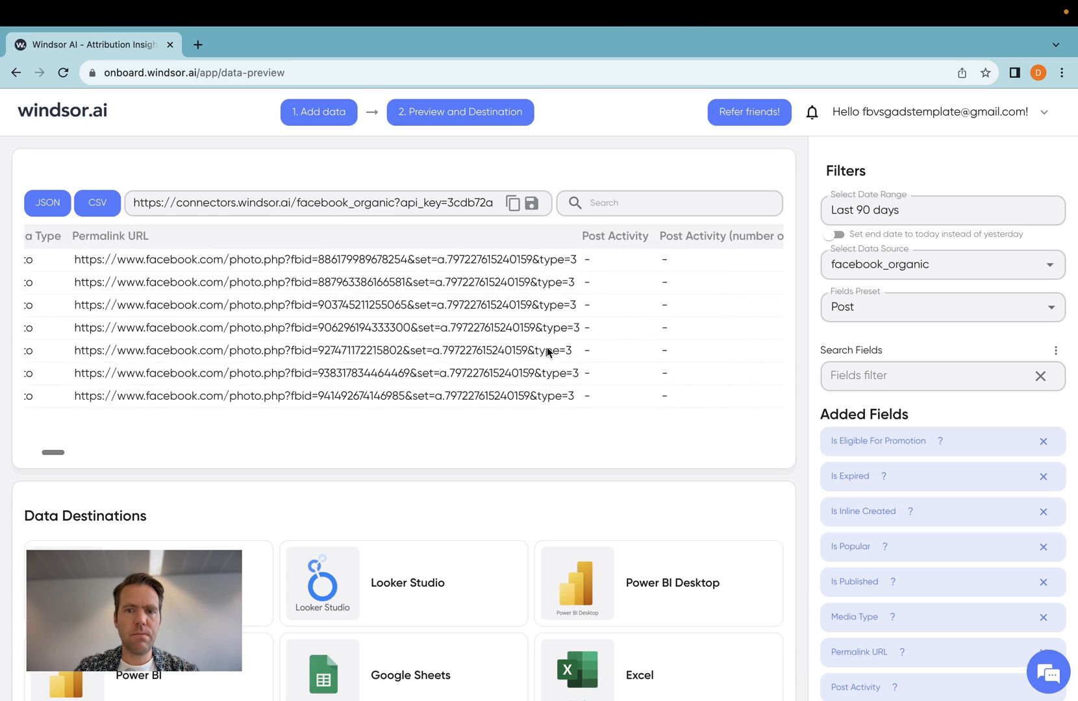
{"action": "scroll", "scroll_direction": "right", "scroll_amount": 3}
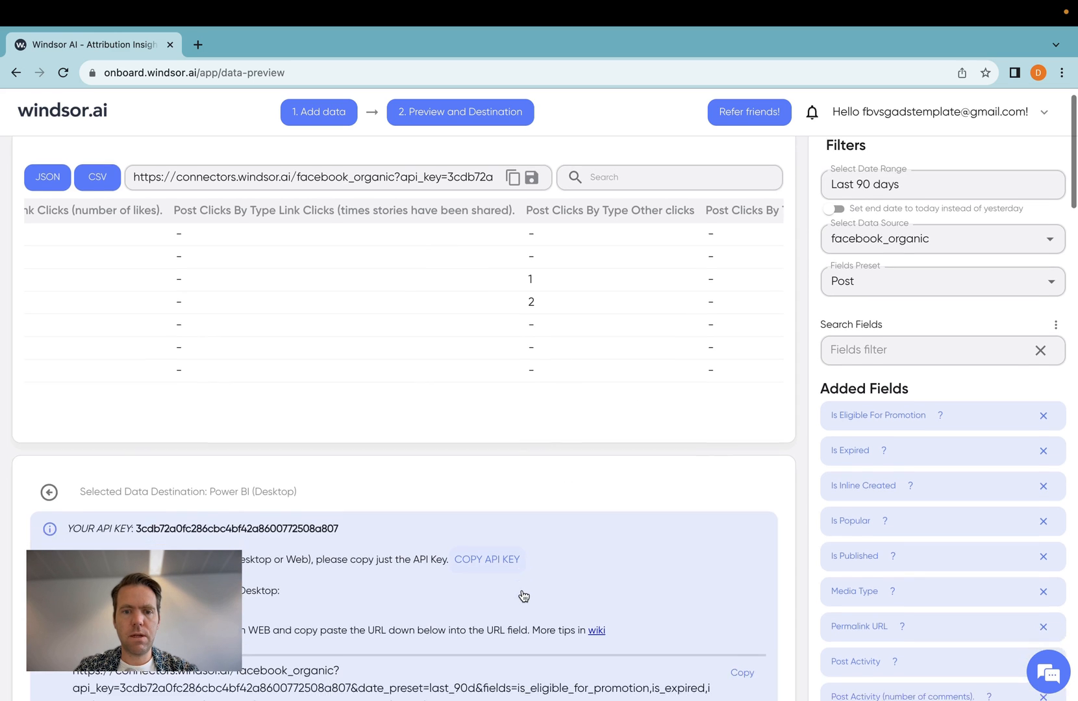
Step: Scroll down to the Power BI Desktop instructions showing the connector URL
{"action": "scroll", "scroll_direction": "down", "scroll_amount": 3}
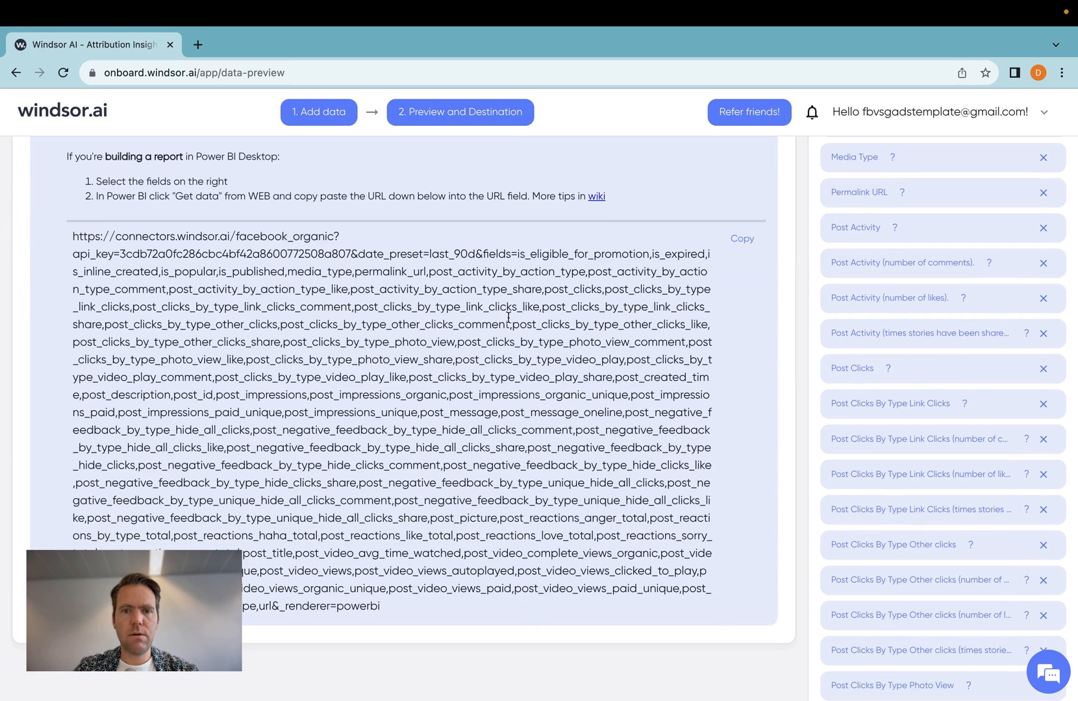
{"action": "mouse_move", "coordinate": [758, 230]}
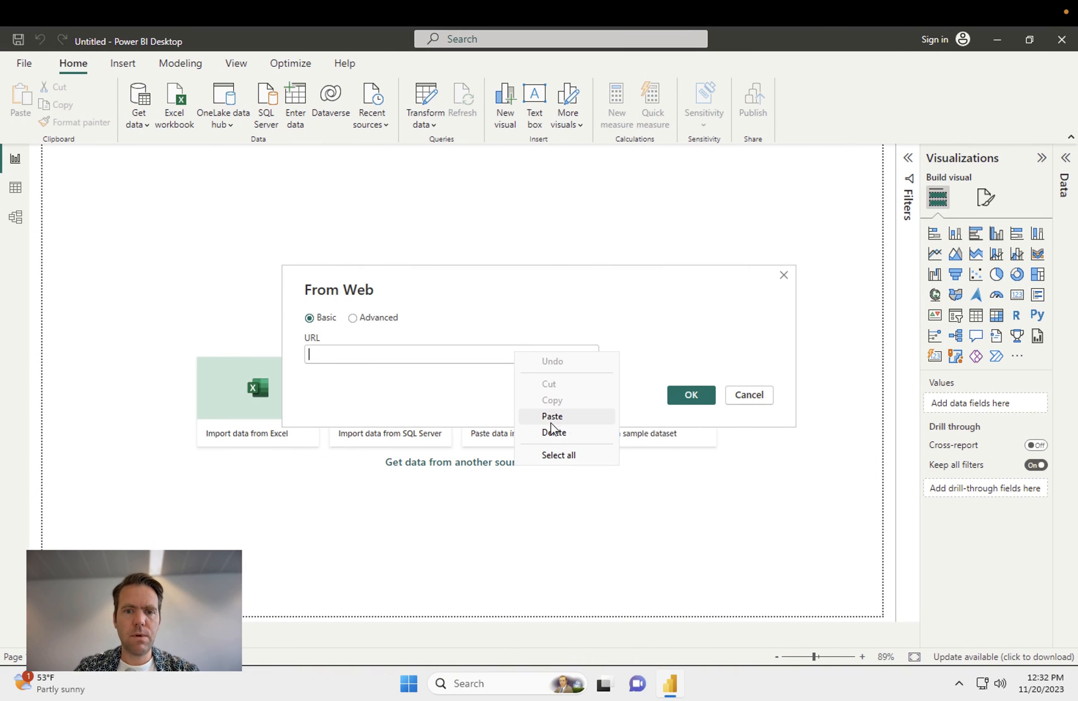
Step: Paste the Windsor.ai connector URL into the From Web dialog and confirm it
{"action": "left_click", "coordinate": [551, 416]}
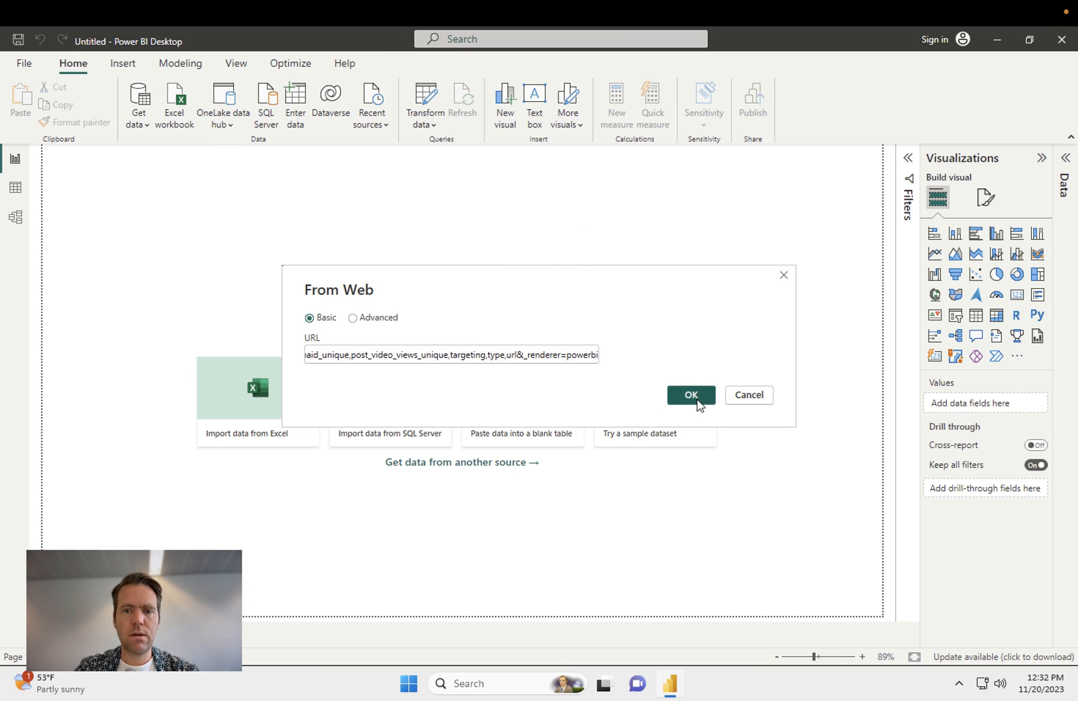
{"action": "left_click", "coordinate": [688, 396]}
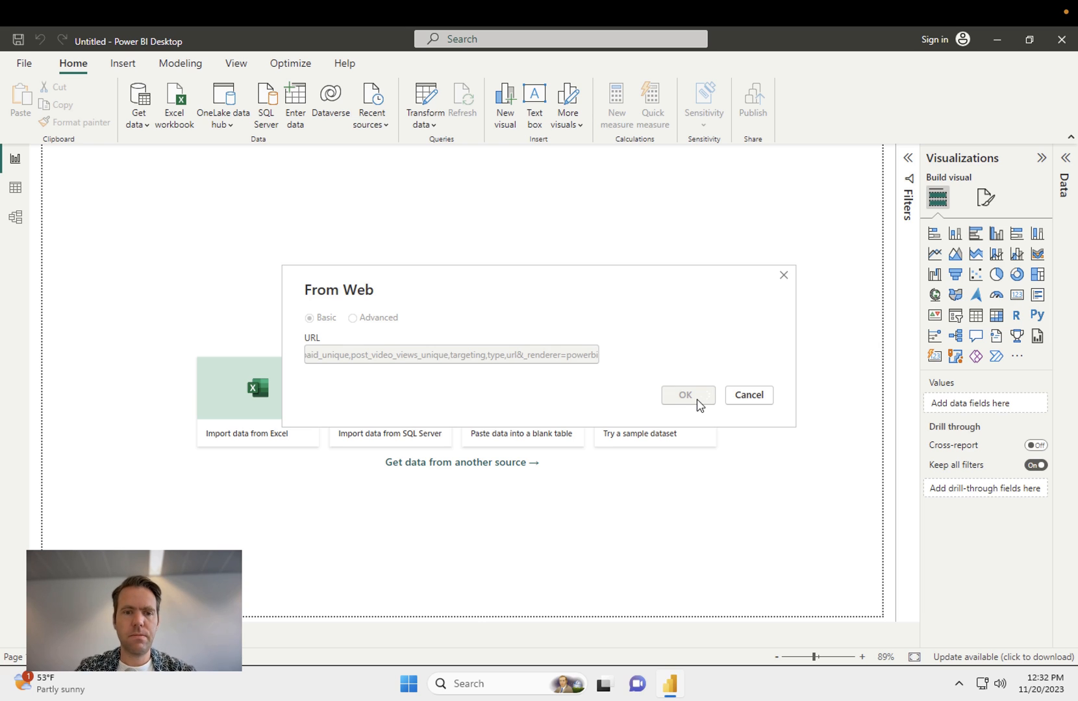
{"action": "left_click", "coordinate": [683, 396]}
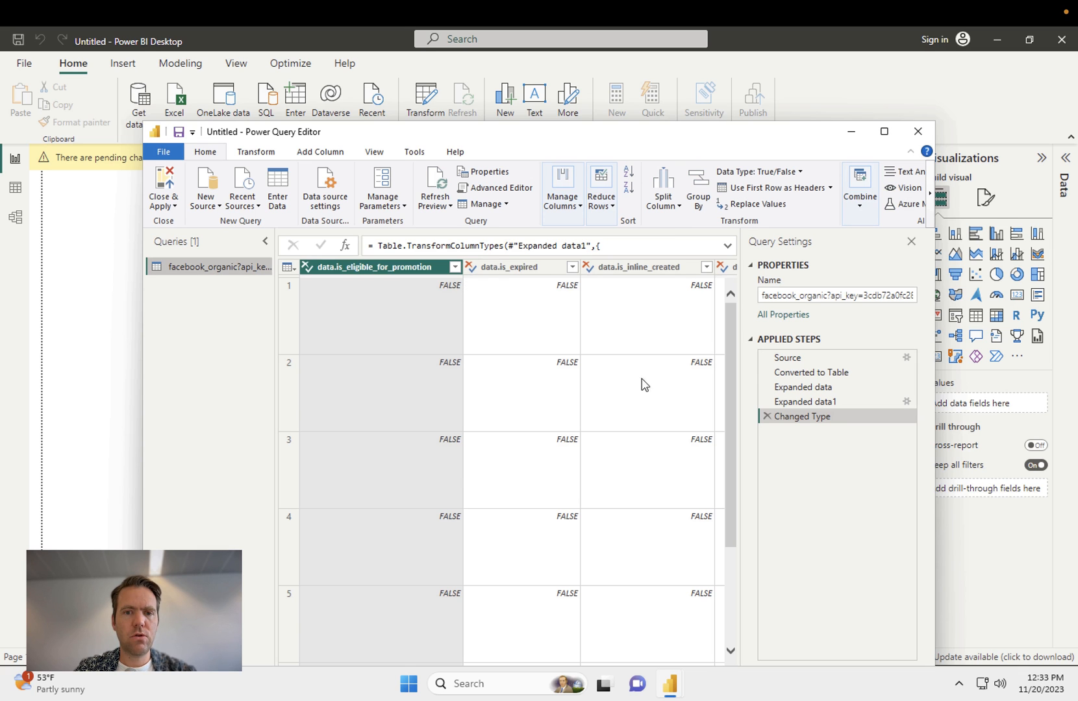
{"action": "mouse_move", "coordinate": [604, 453]}
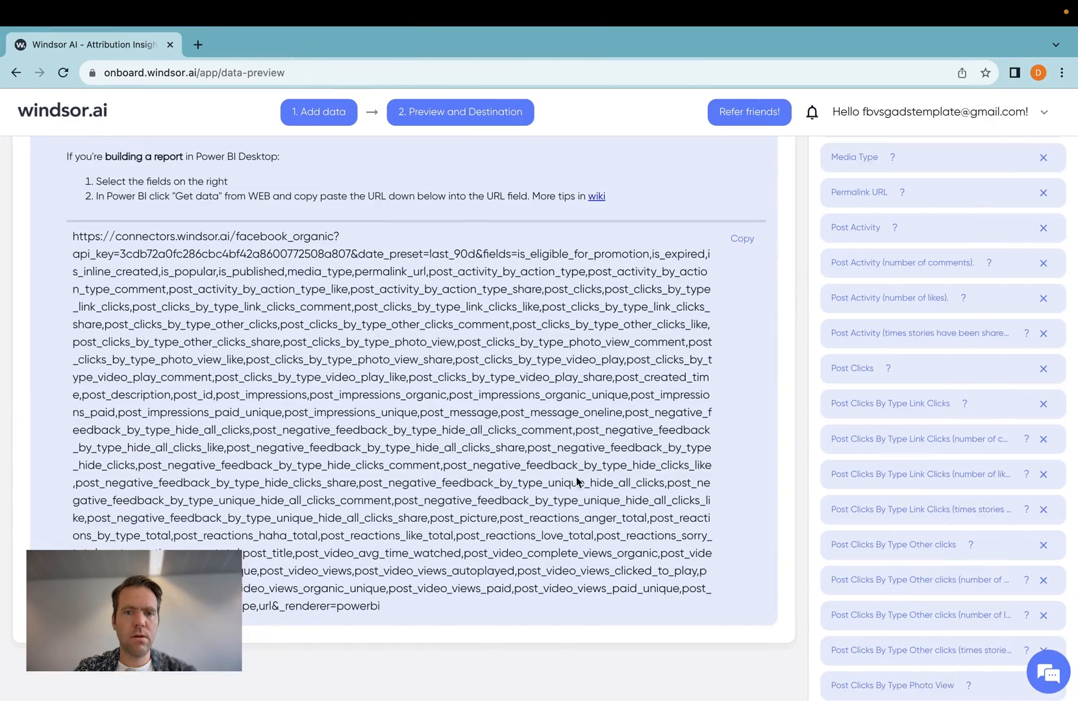
Step: Review the facebook_organic columns, then Close & Apply the query
{"action": "scroll", "scroll_direction": "up", "scroll_amount": 3}
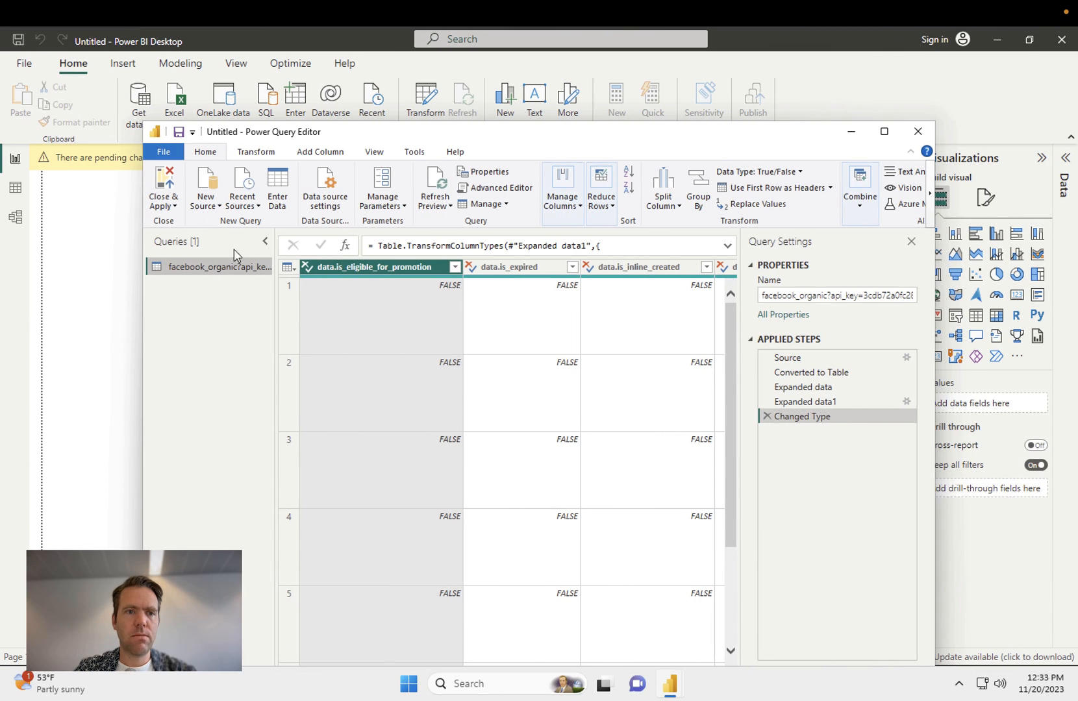
{"action": "mouse_move", "coordinate": [163, 185]}
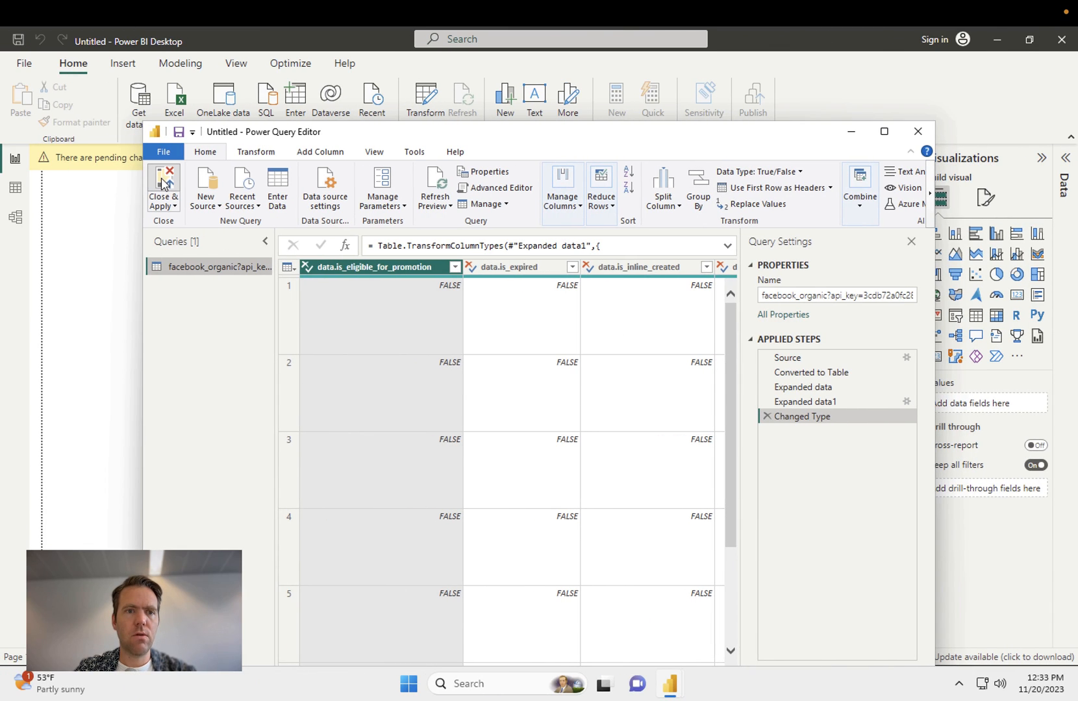
{"action": "left_click", "coordinate": [163, 188]}
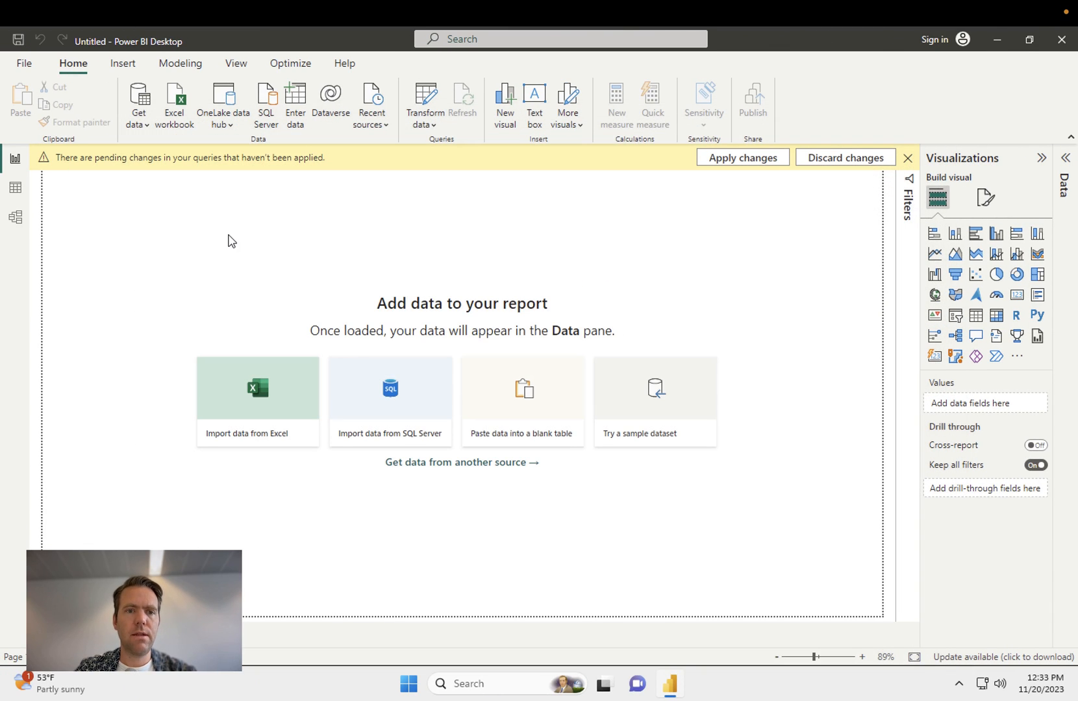
Step: Apply changes and add a Table visual with data.permalink_url and data.post_clicks
{"action": "left_click", "coordinate": [741, 157]}
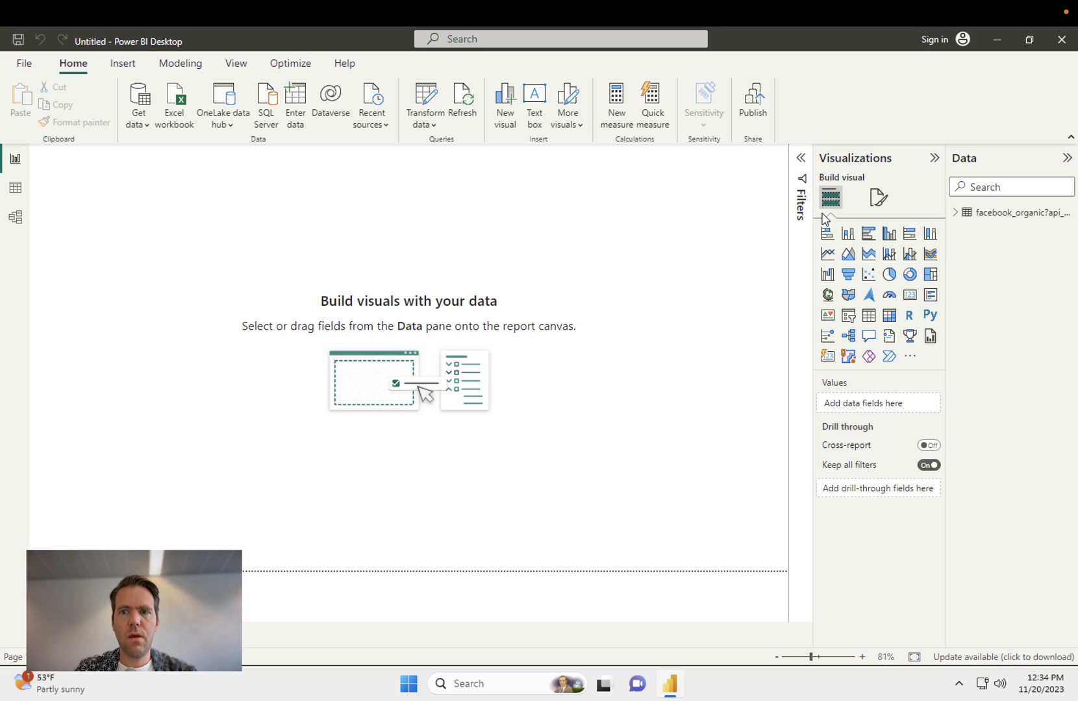
{"action": "left_click", "coordinate": [955, 212]}
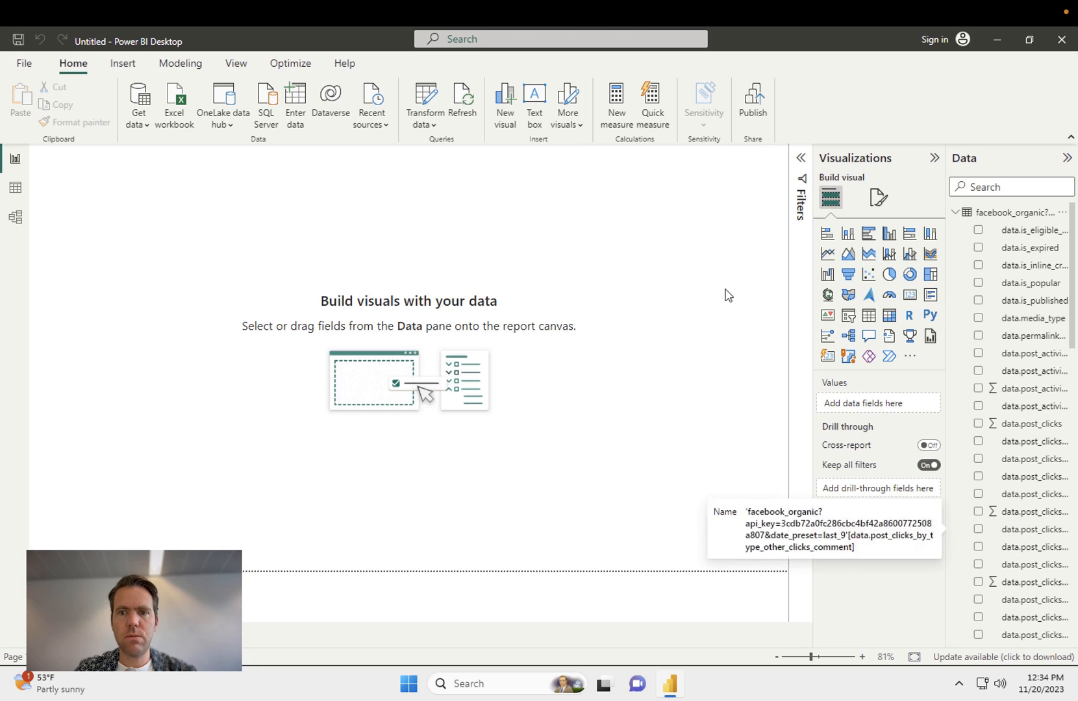
{"action": "mouse_move", "coordinate": [869, 316]}
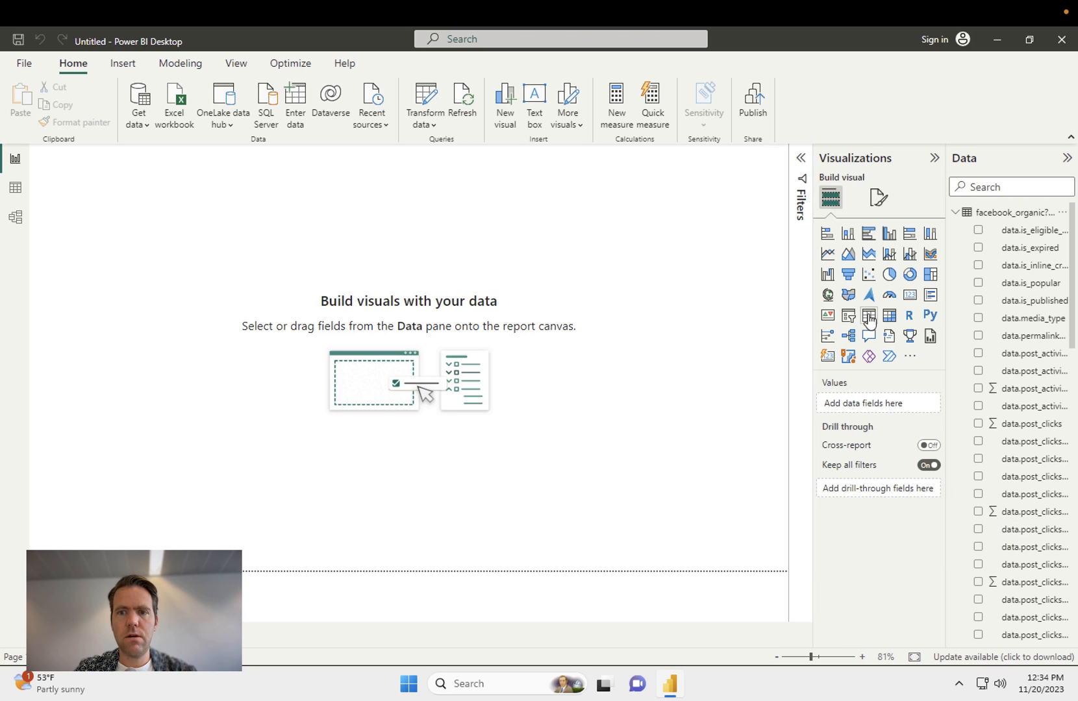
{"action": "left_click", "coordinate": [867, 315]}
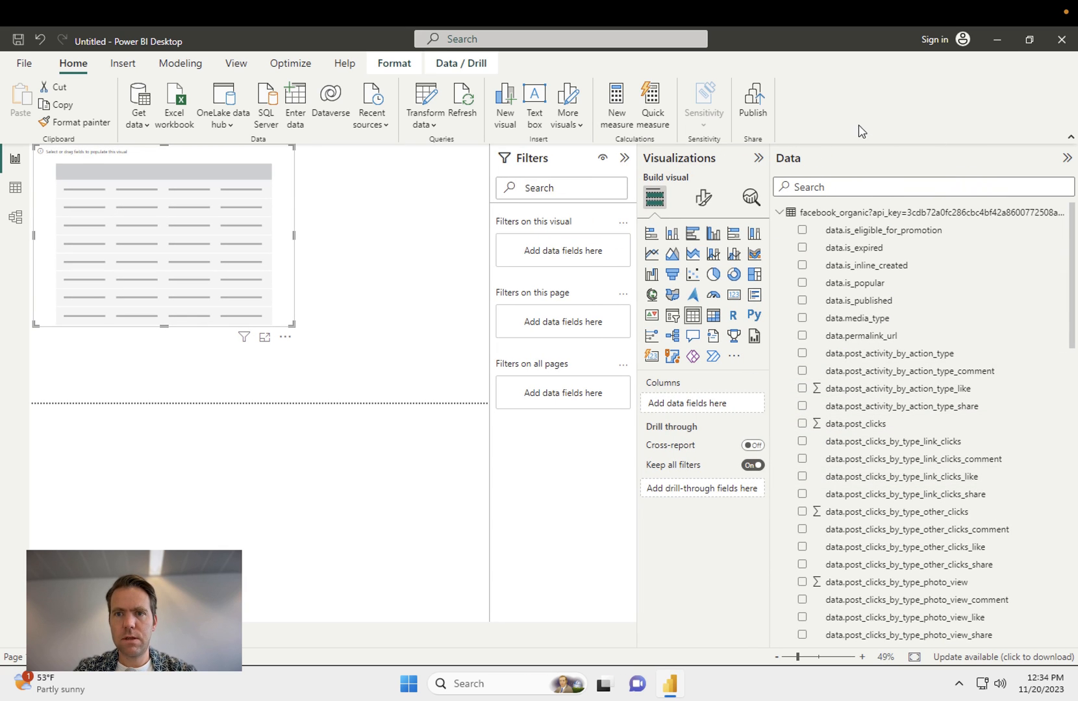
{"action": "mouse_move", "coordinate": [900, 512]}
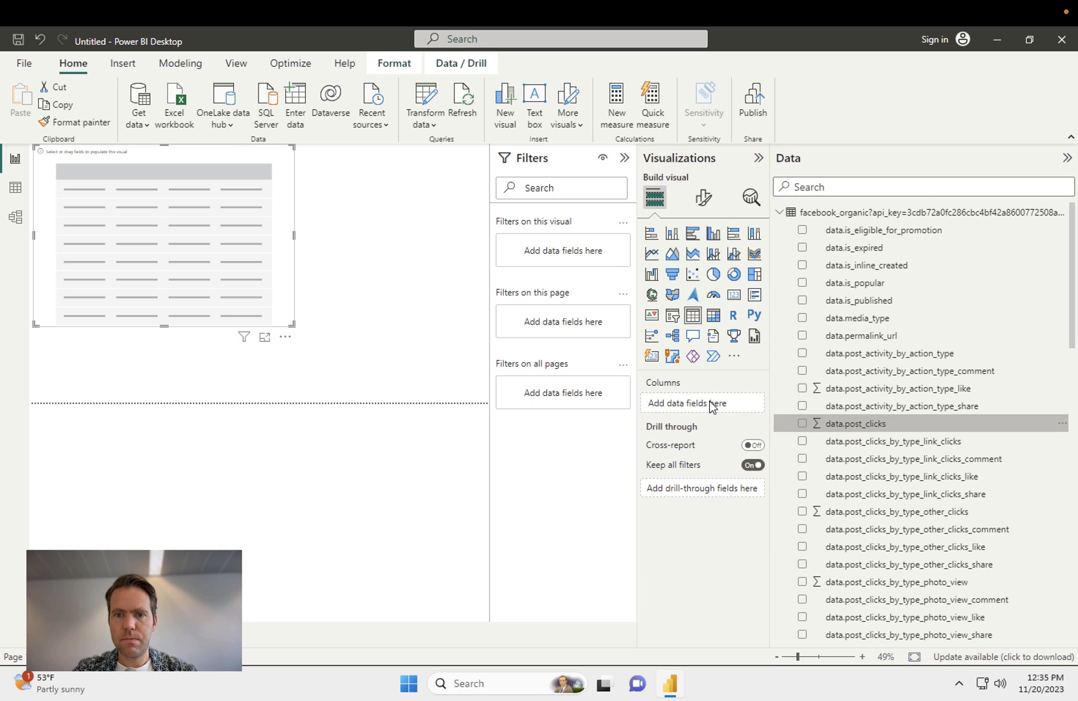
{"action": "left_click", "coordinate": [802, 423]}
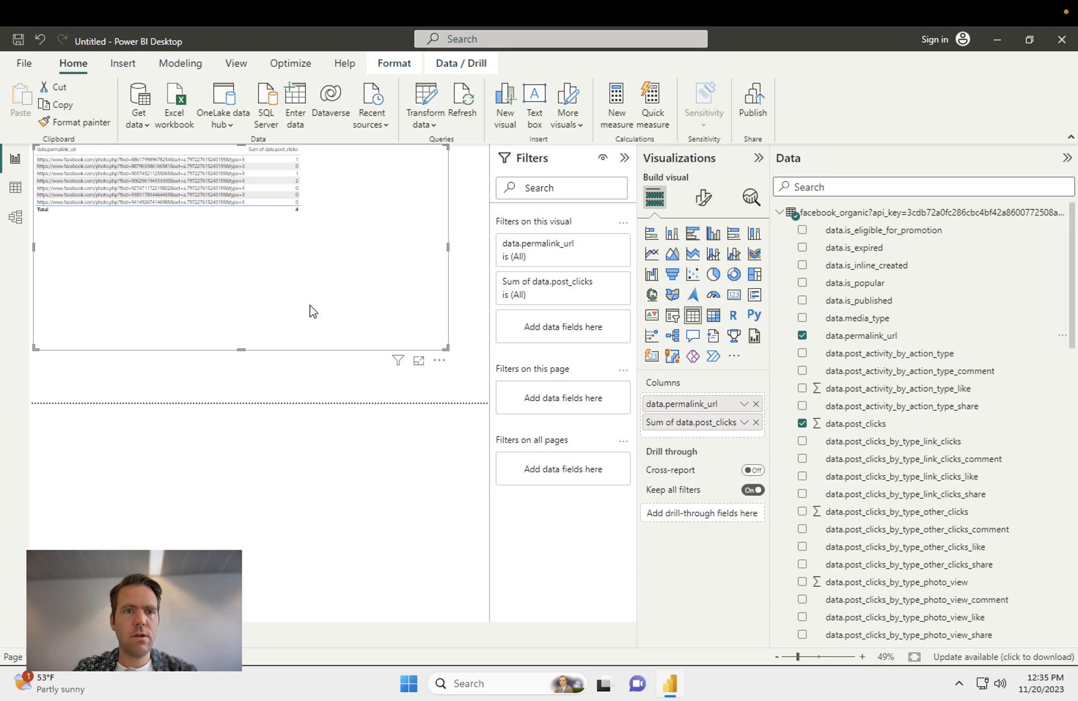
{"action": "mouse_move", "coordinate": [301, 313]}
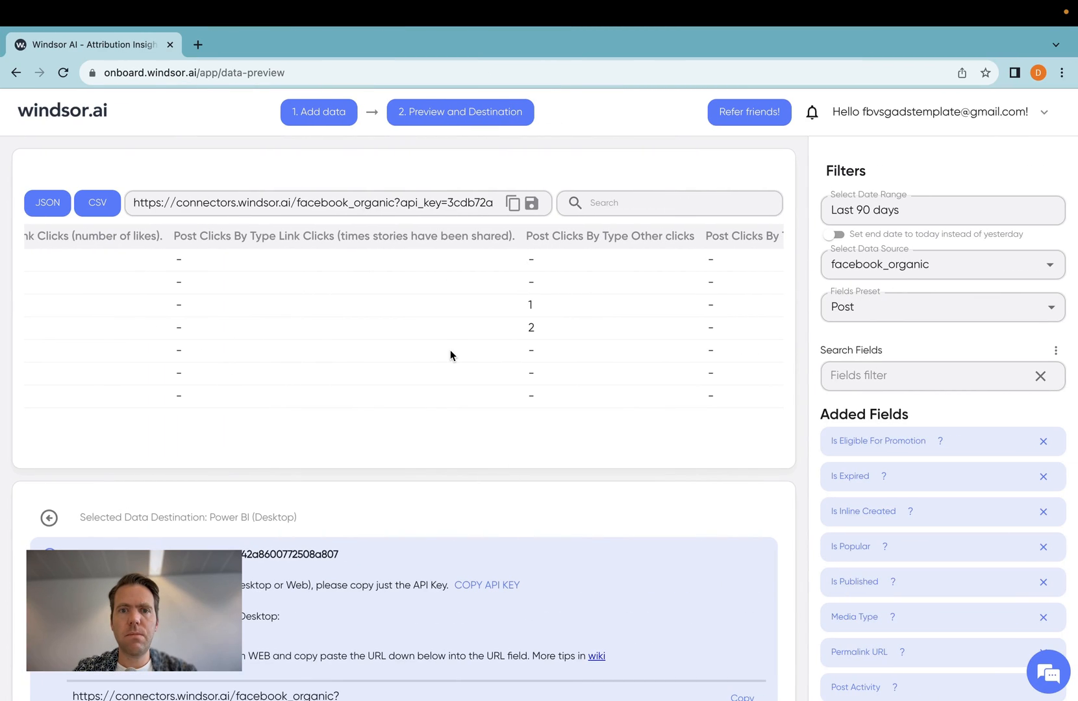
{"action": "mouse_move", "coordinate": [457, 336]}
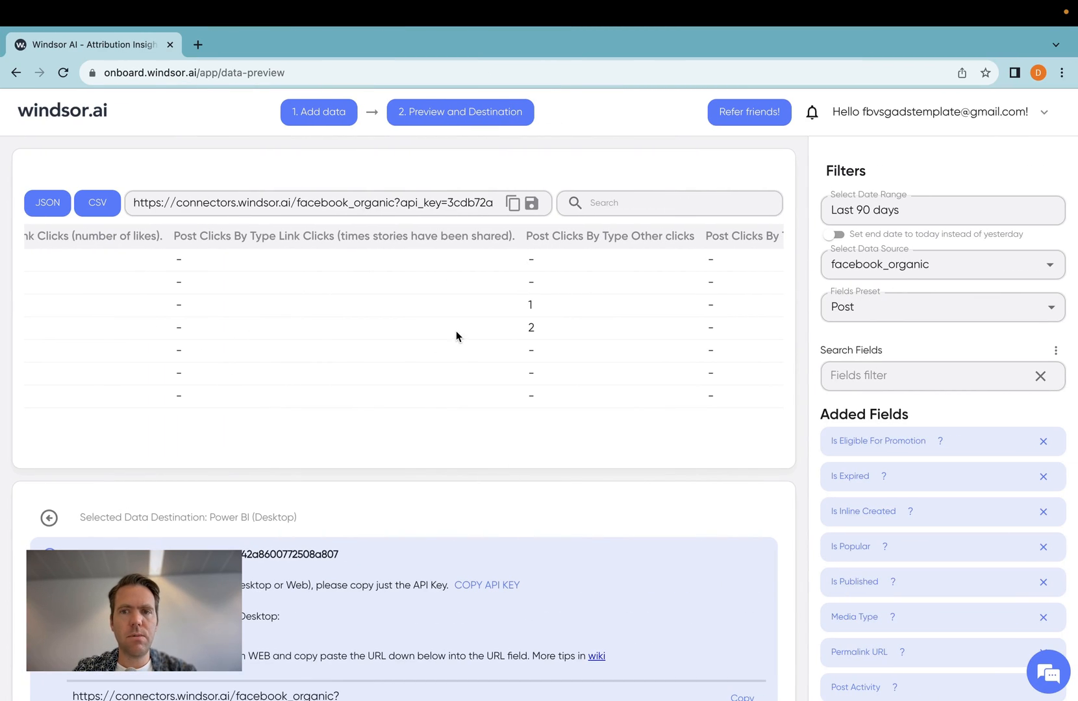
{"action": "mouse_move", "coordinate": [880, 339]}
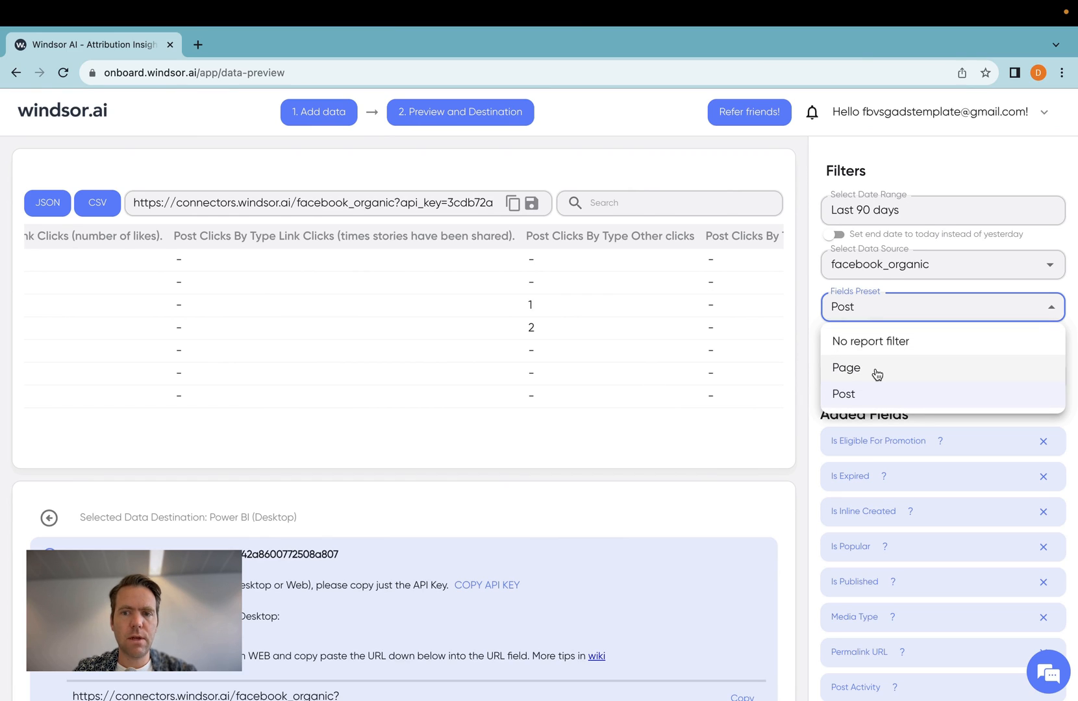
{"action": "left_click", "coordinate": [843, 394]}
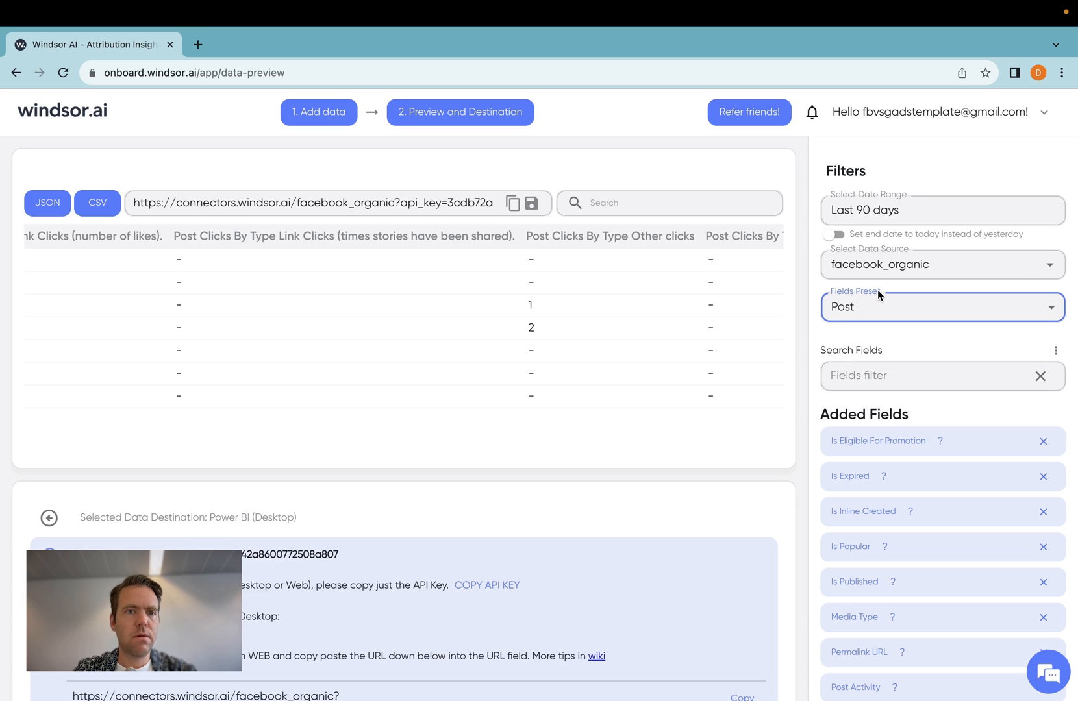
{"action": "mouse_move", "coordinate": [494, 364]}
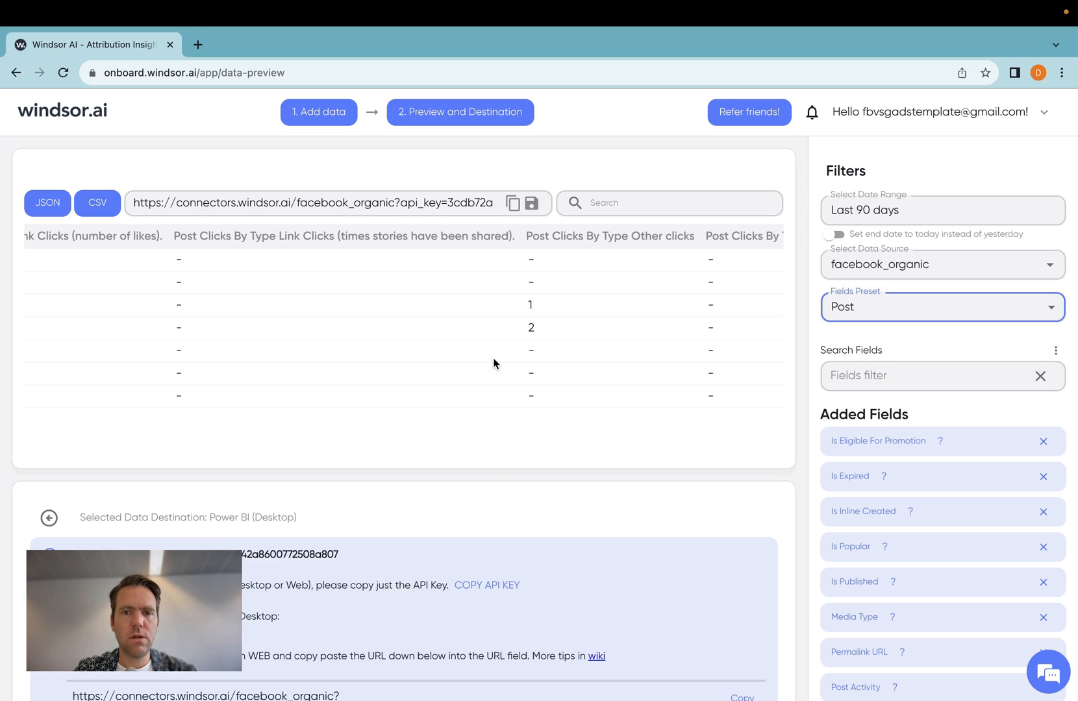
{"action": "mouse_move", "coordinate": [502, 507]}
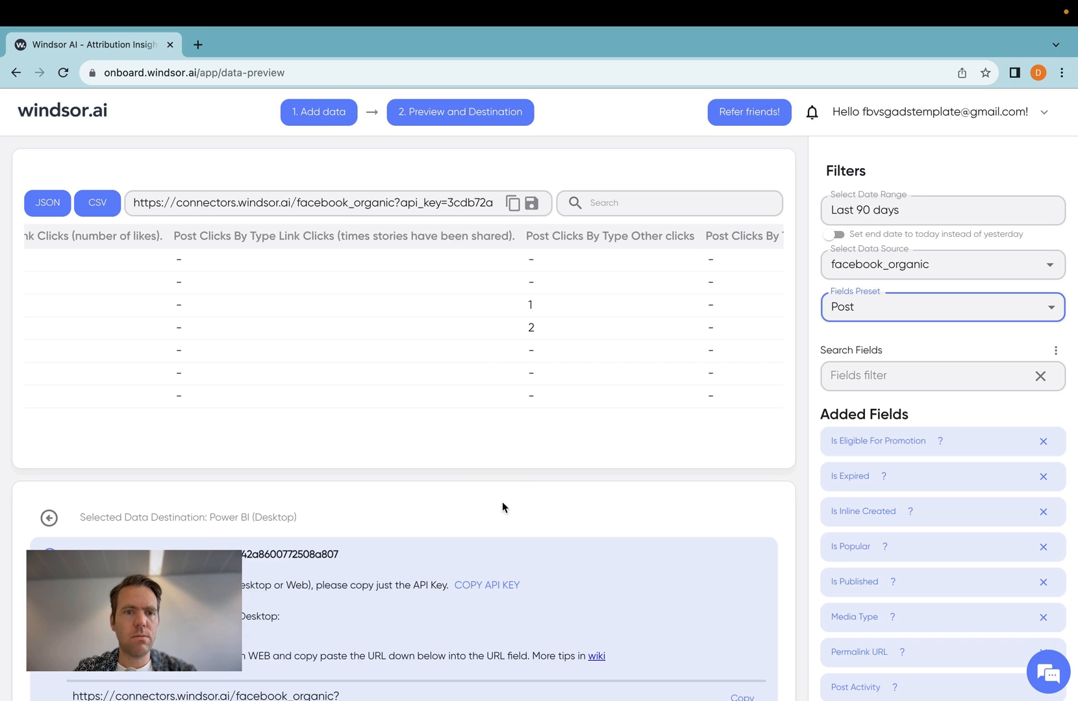
{"action": "mouse_move", "coordinate": [508, 514]}
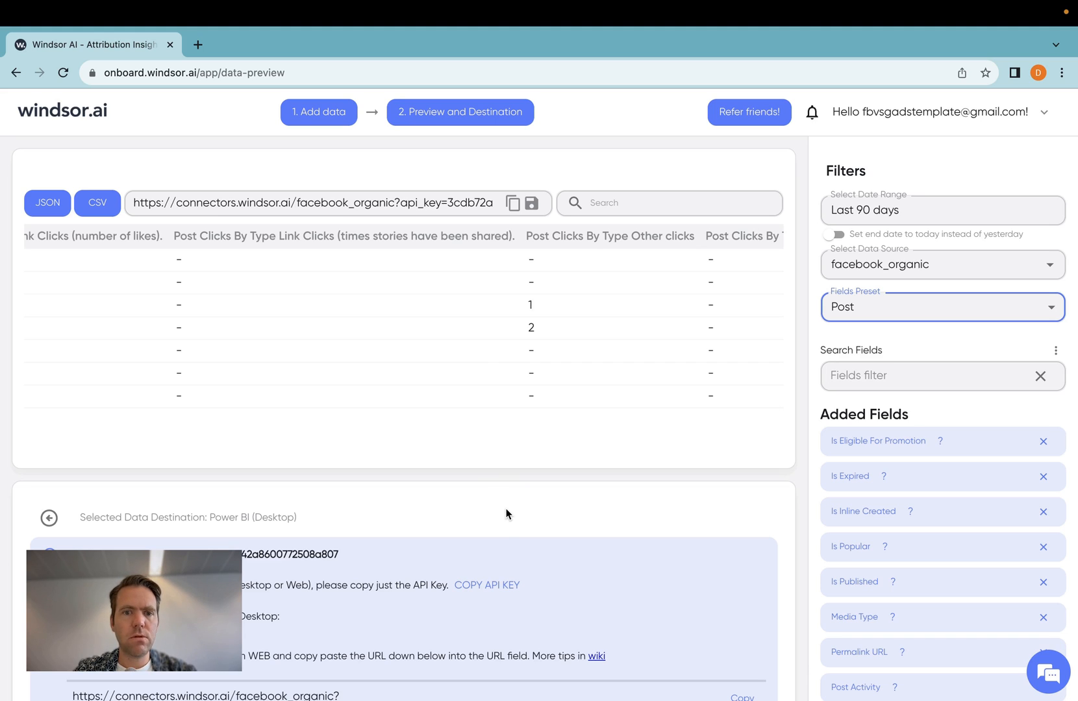
{"action": "mouse_move", "coordinate": [497, 508]}
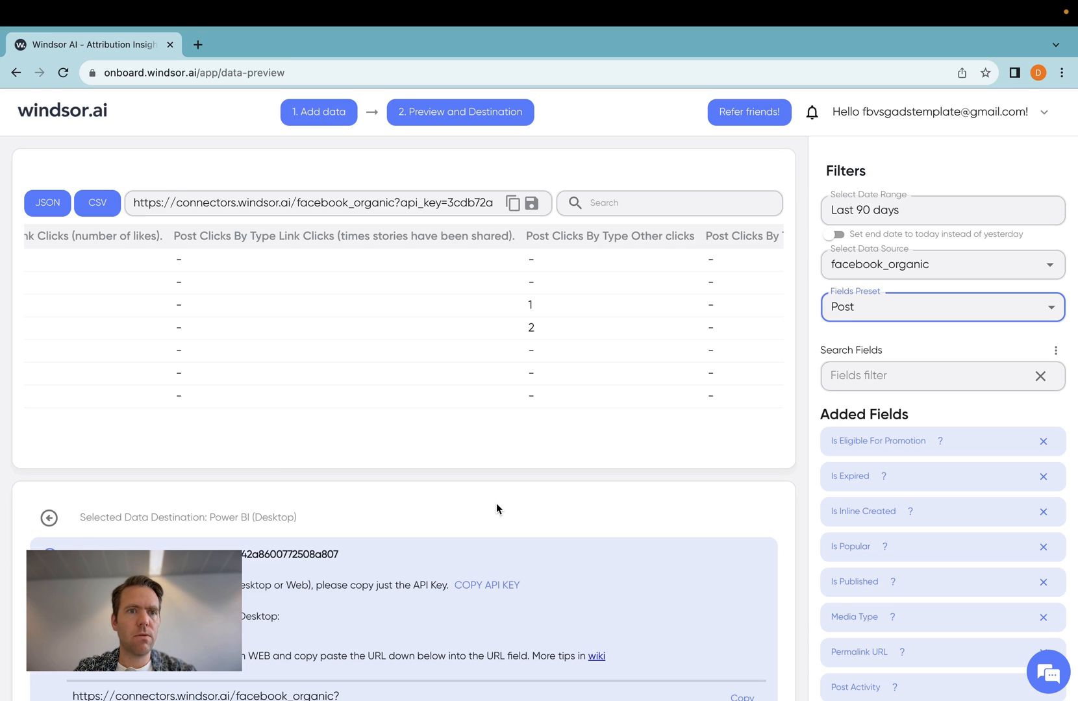
{"action": "mouse_move", "coordinate": [442, 489]}
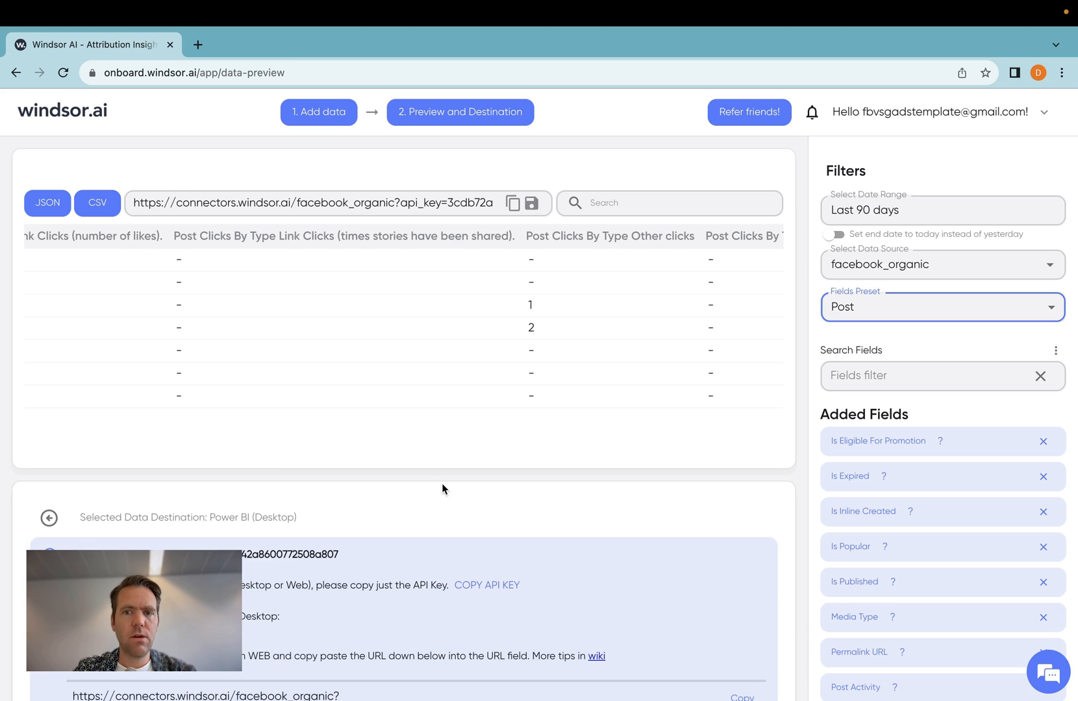